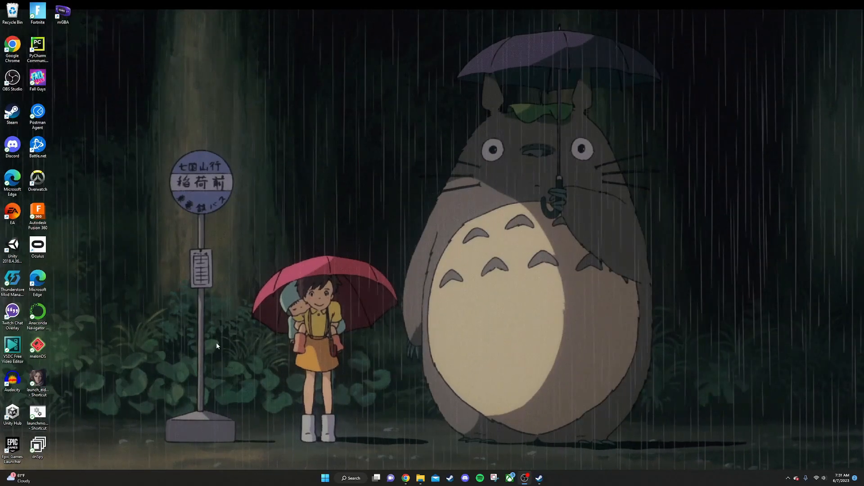
mouse_move(233, 316)
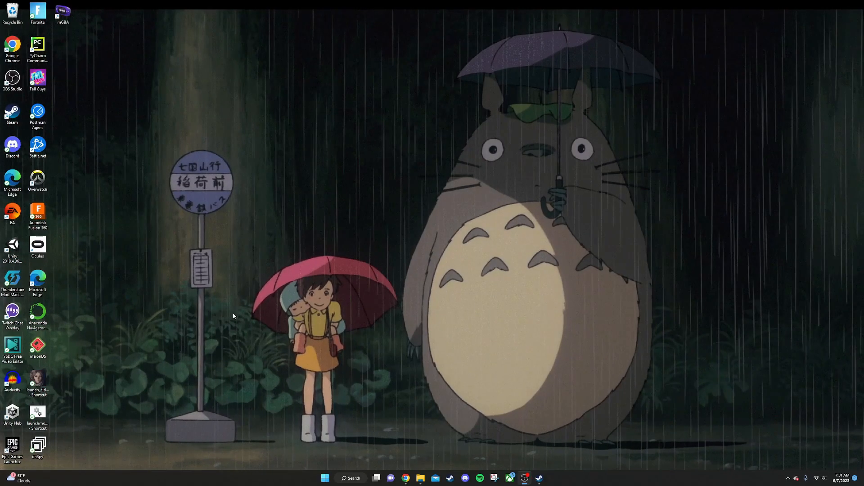
mouse_move(240, 269)
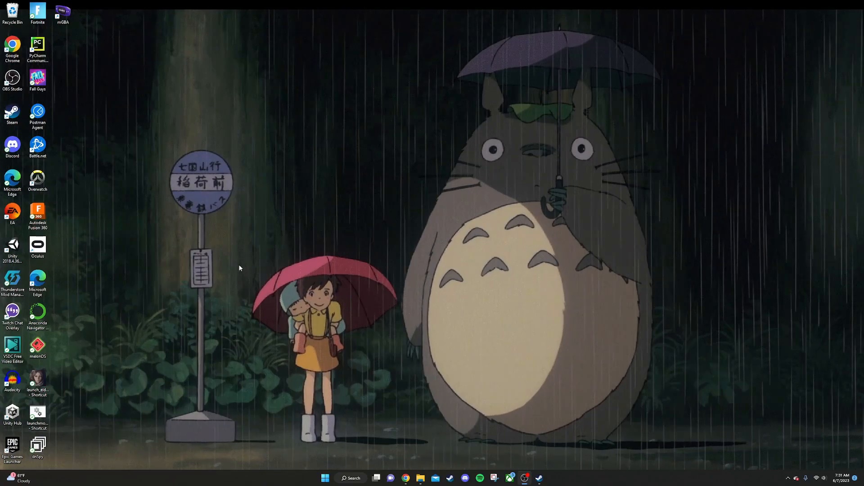
mouse_move(236, 253)
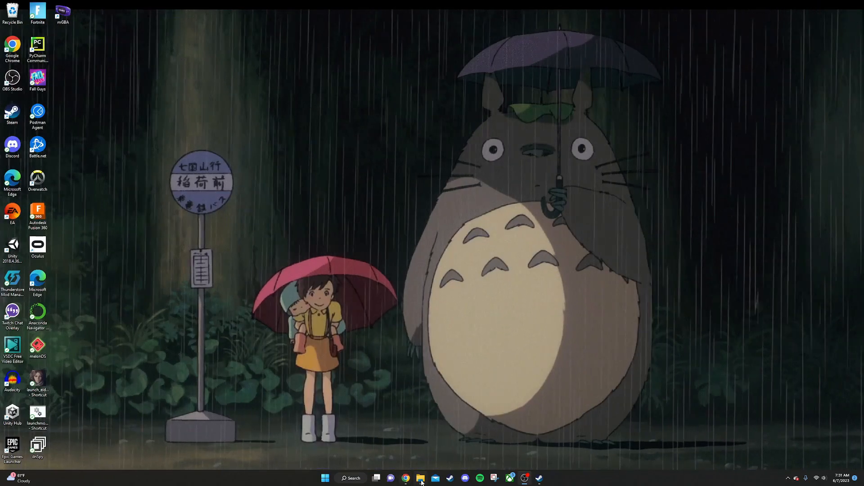
Step: Extract the BepInEx_x86_5.4.21.0 zip in Downloads and reposition the extracted folder window
click(420, 478)
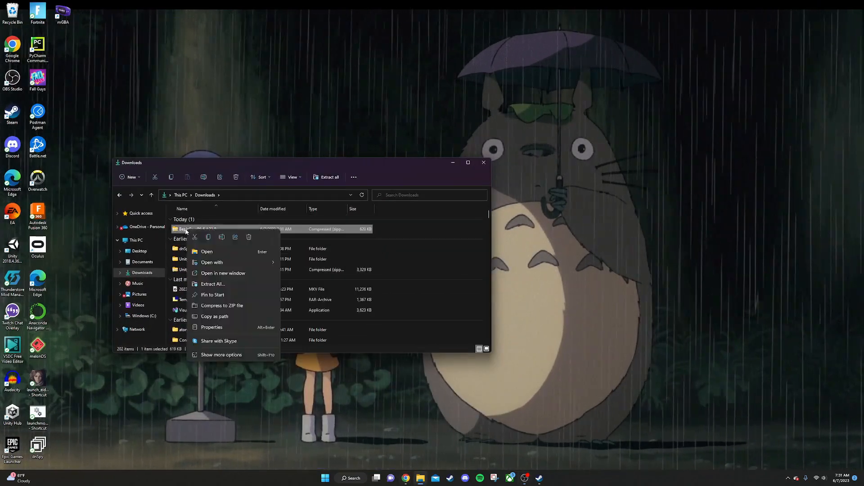
click(212, 284)
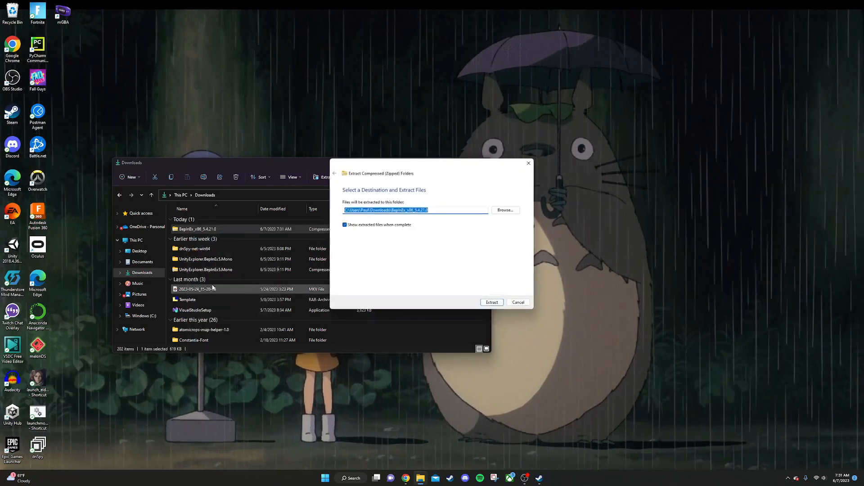
click(491, 302)
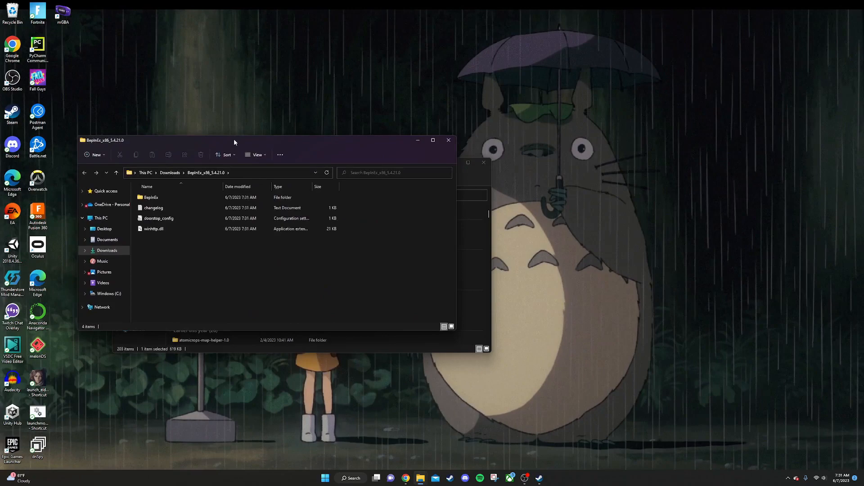
drag(233, 140, 253, 123)
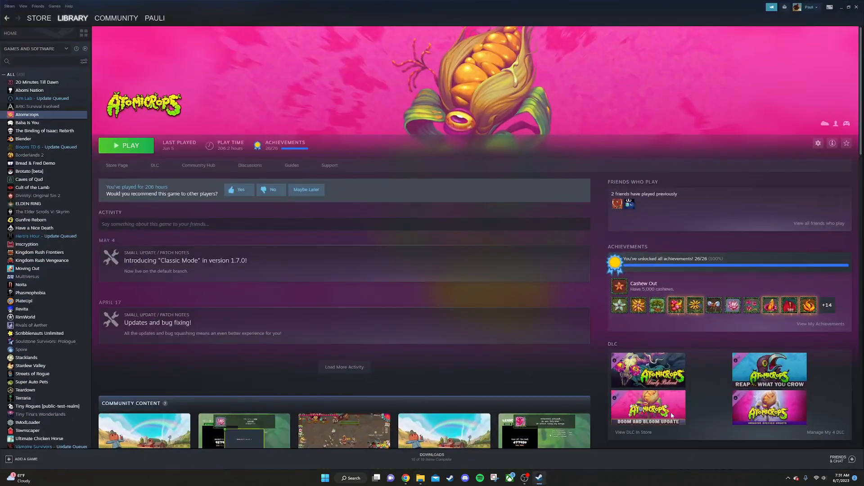
Step: Open the Atomicrops install folder from Steam's local files and select all its contents
right_click(27, 114)
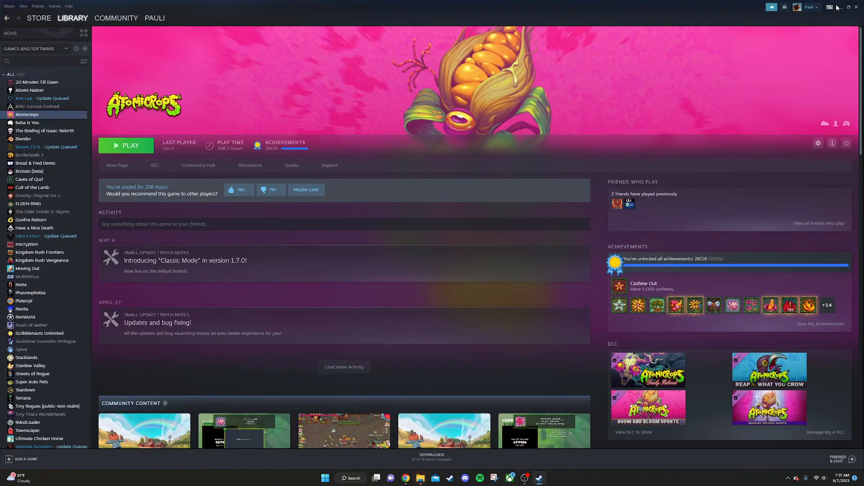
click(843, 7)
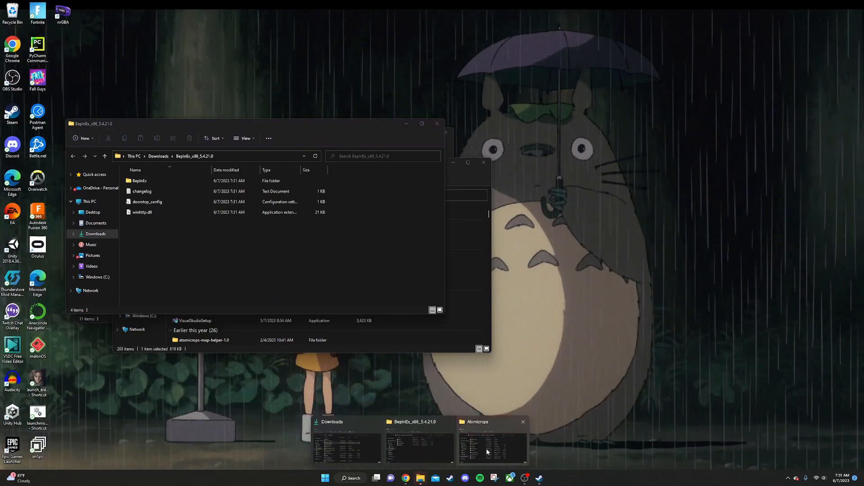
click(489, 444)
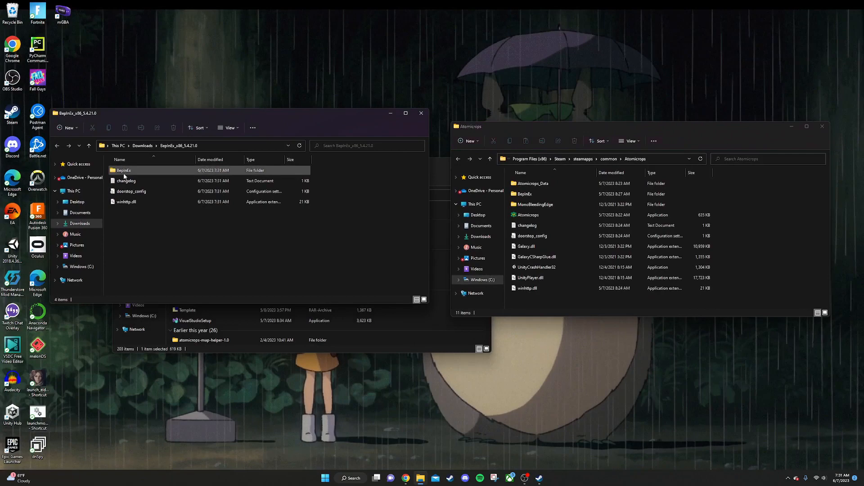
key(ctrl+a)
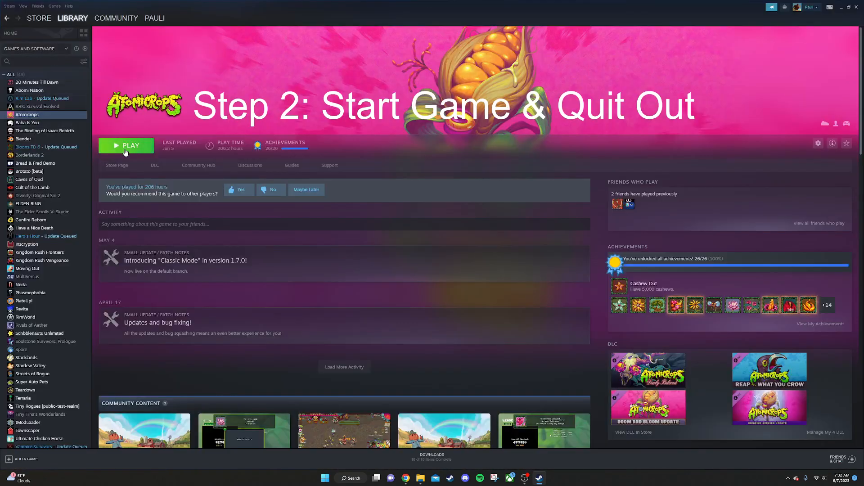
mouse_move(841, 10)
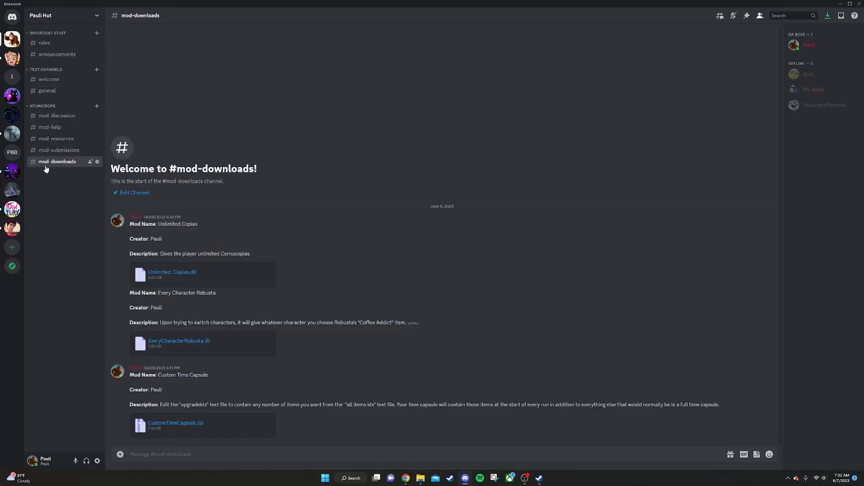
mouse_move(192, 280)
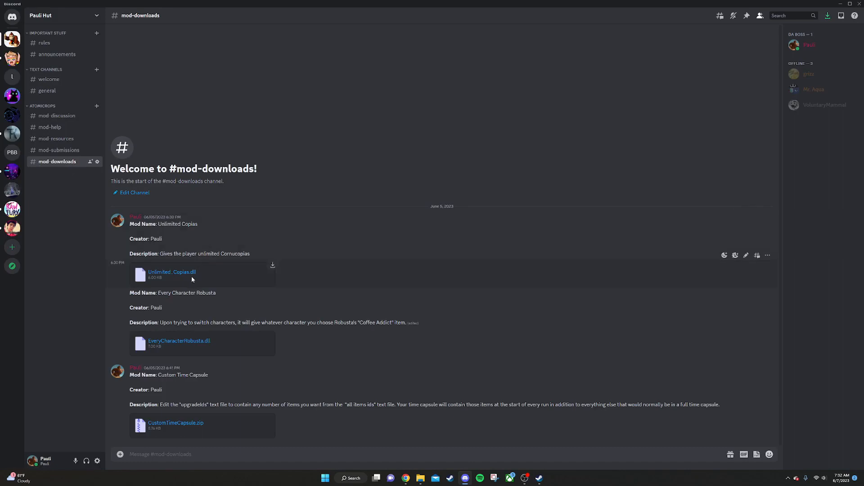
mouse_move(192, 429)
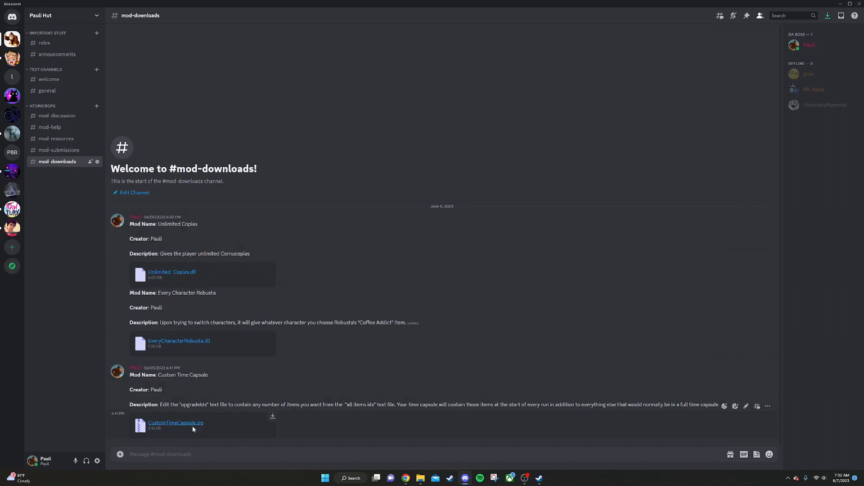
mouse_move(217, 422)
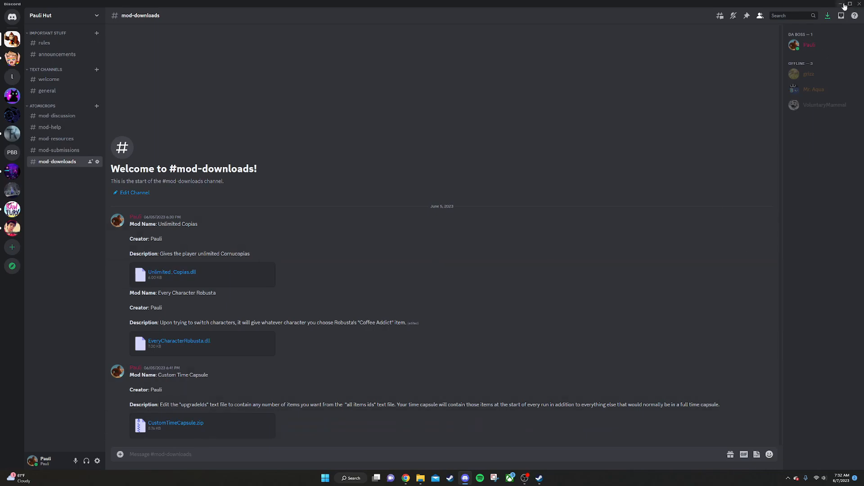
Step: Minimize Discord after reviewing the #mod-downloads file list
click(841, 4)
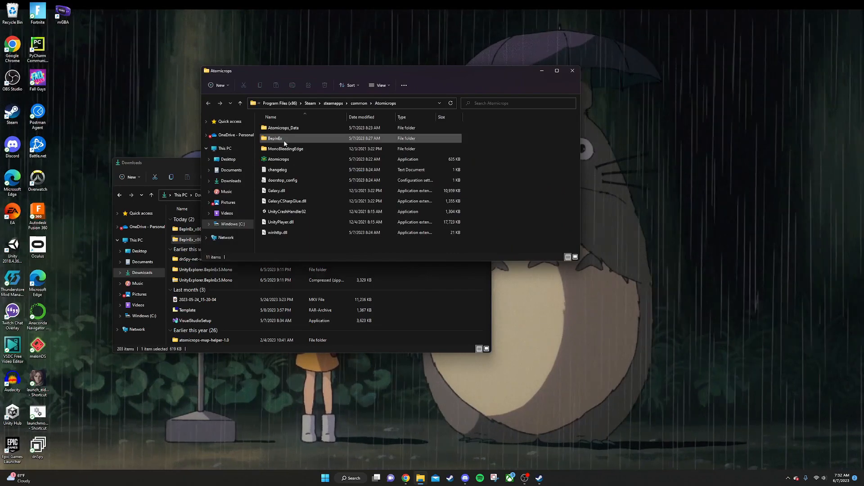
Step: Open BepInEx\plugins in Atomicrops, showing the CustomTimeCapsule and Unlimited Copias mods
double_click(275, 138)
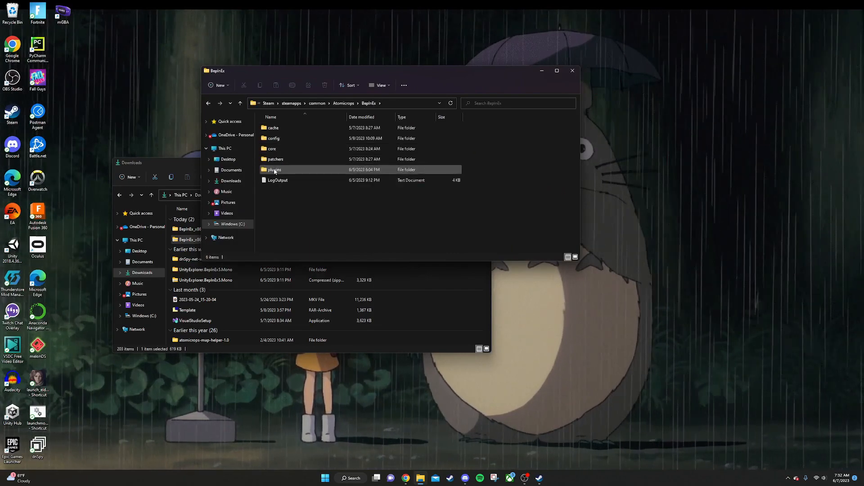
double_click(275, 169)
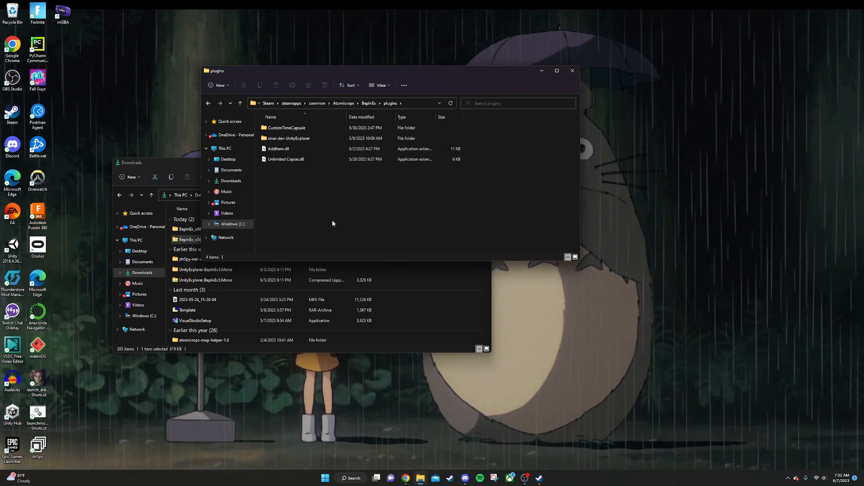
click(221, 300)
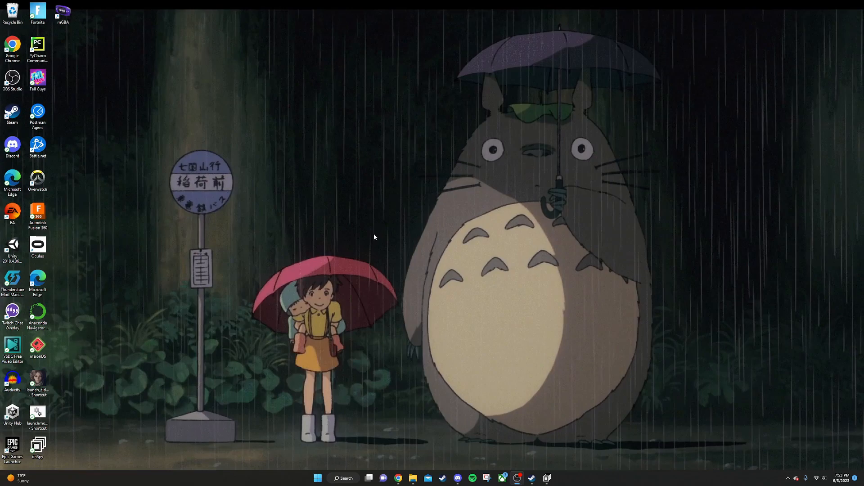
mouse_move(362, 262)
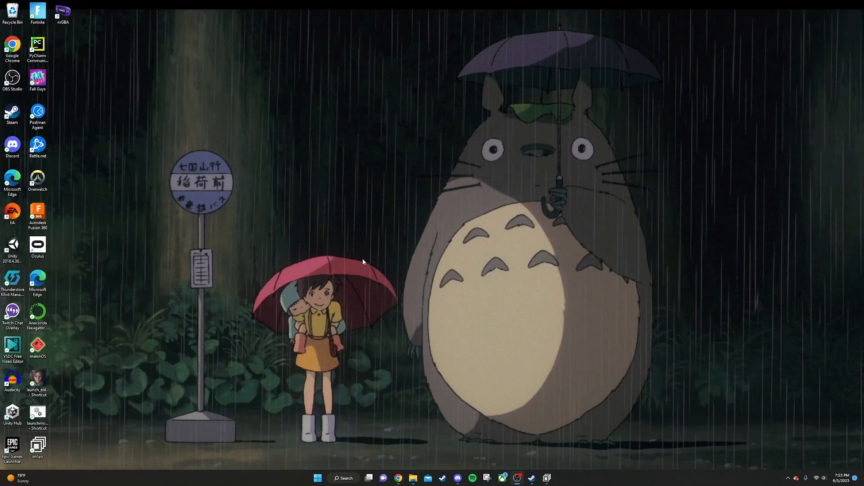
mouse_move(321, 257)
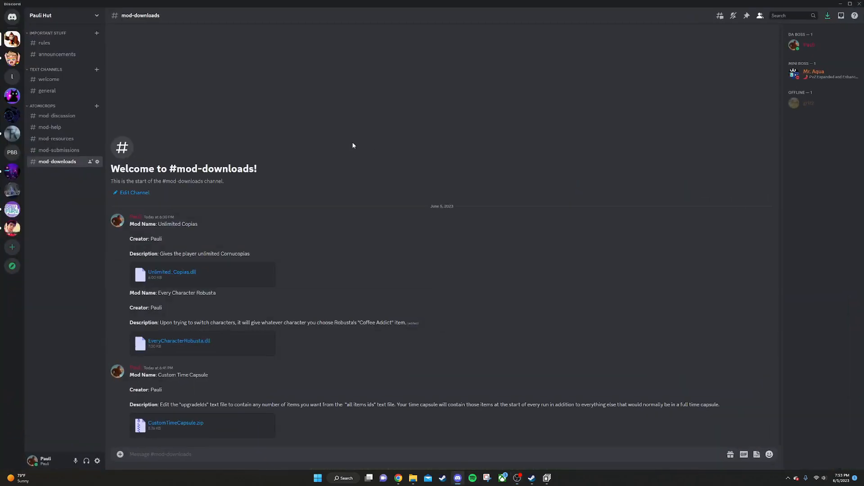
mouse_move(56, 138)
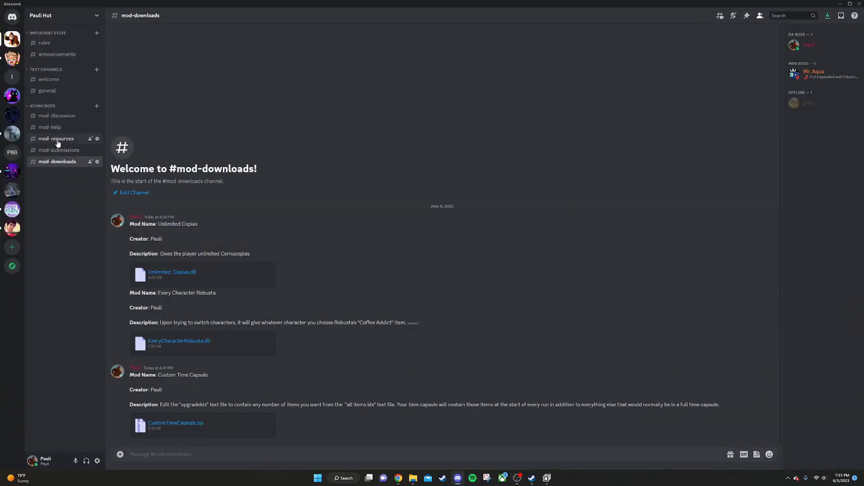
Step: View the empty #mod-help channel, then minimize Discord
click(50, 127)
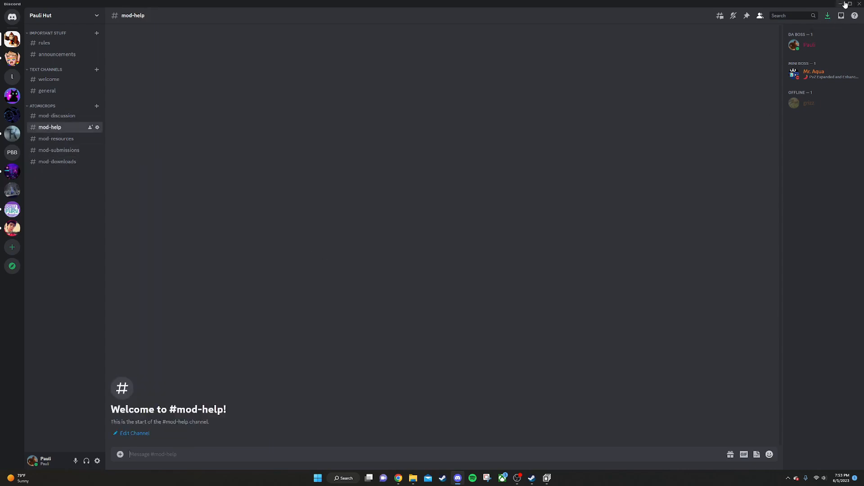
click(842, 4)
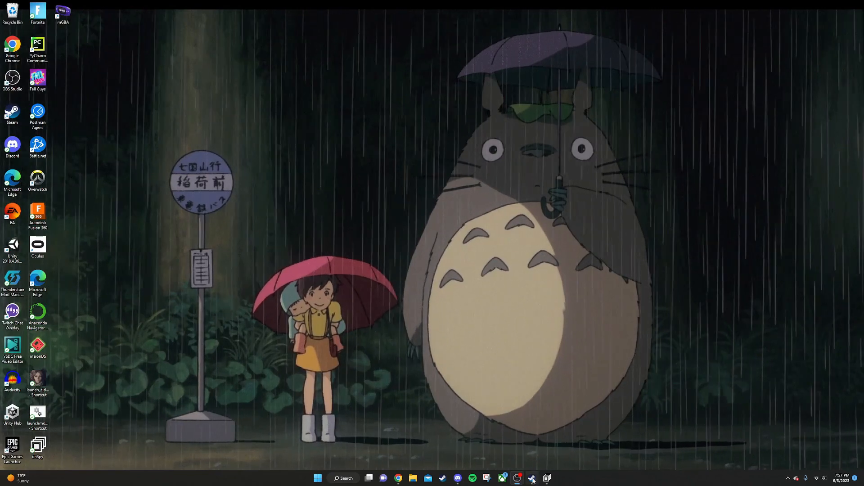
Step: Open Atomicrops\BepInEx\config\BepInEx.cfg in Notepad
click(531, 478)
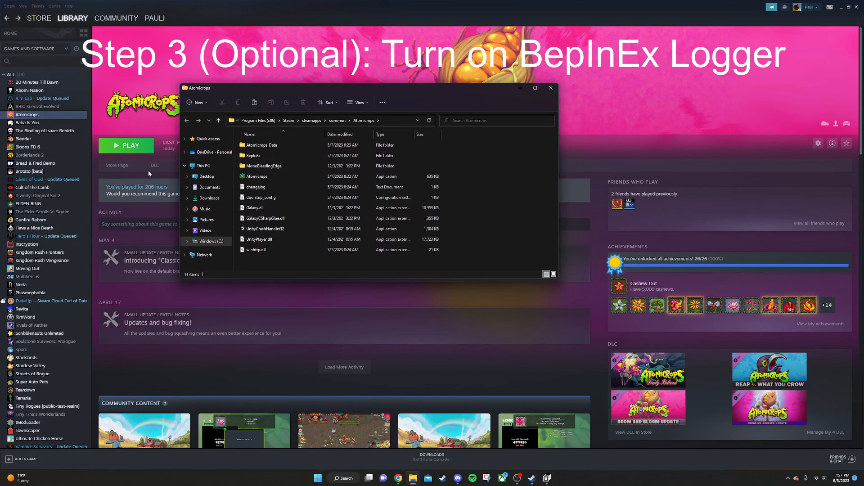
double_click(252, 154)
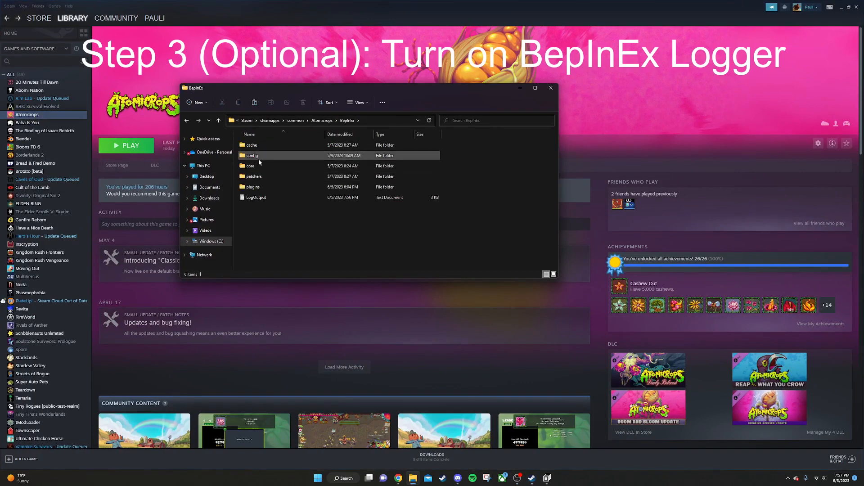
double_click(252, 155)
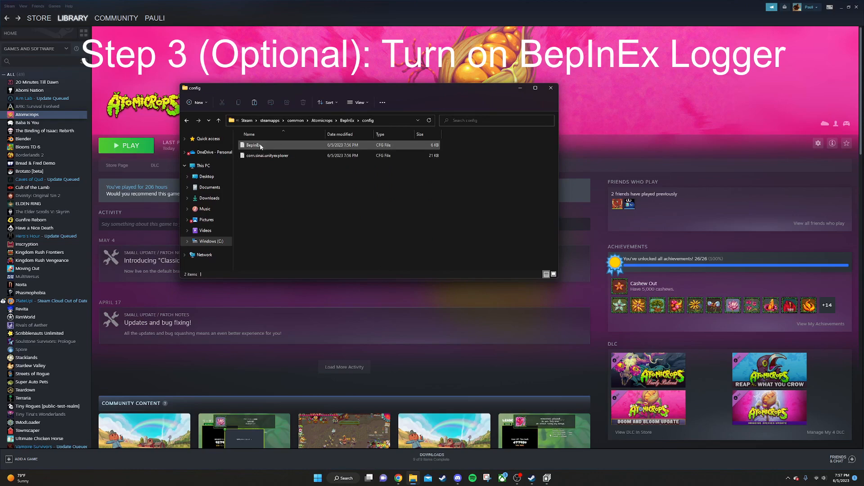
right_click(252, 145)
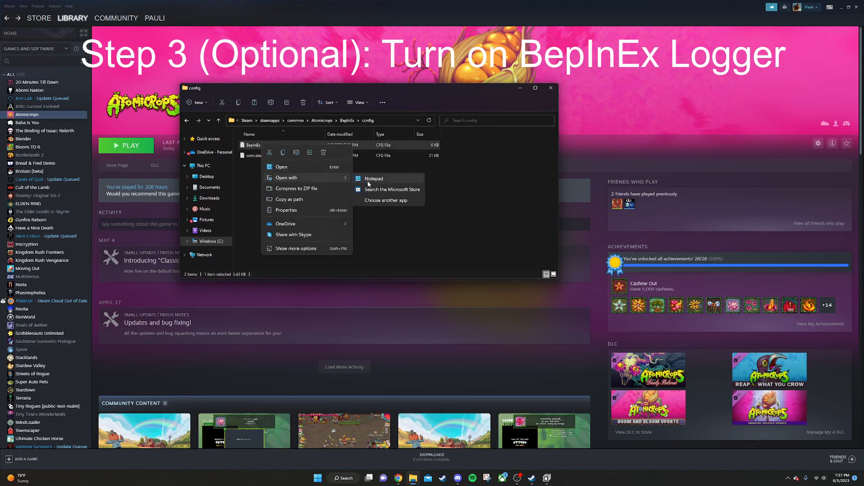
click(373, 178)
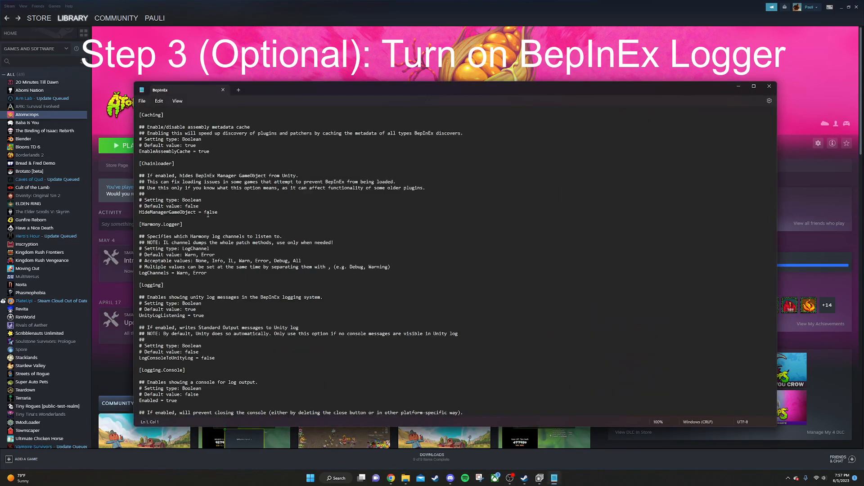
Step: Confirm [Logging.Console] Enabled = true in BepInEx.cfg, then close Notepad
double_click(162, 310)
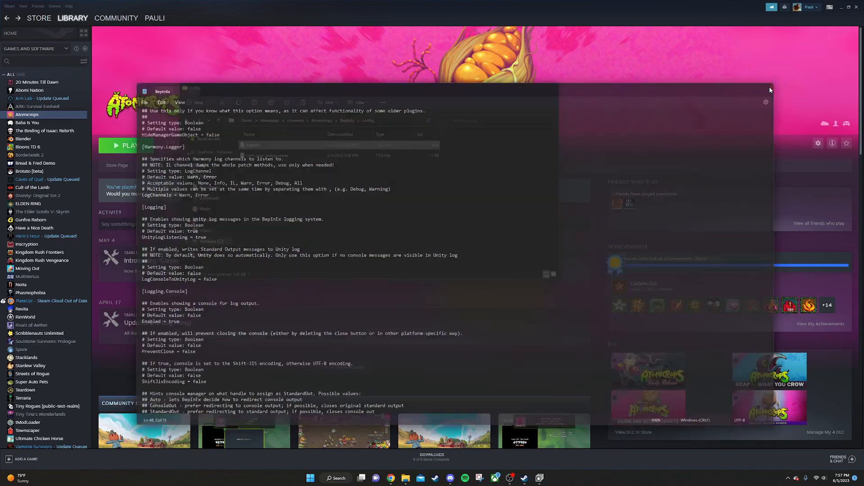
click(130, 145)
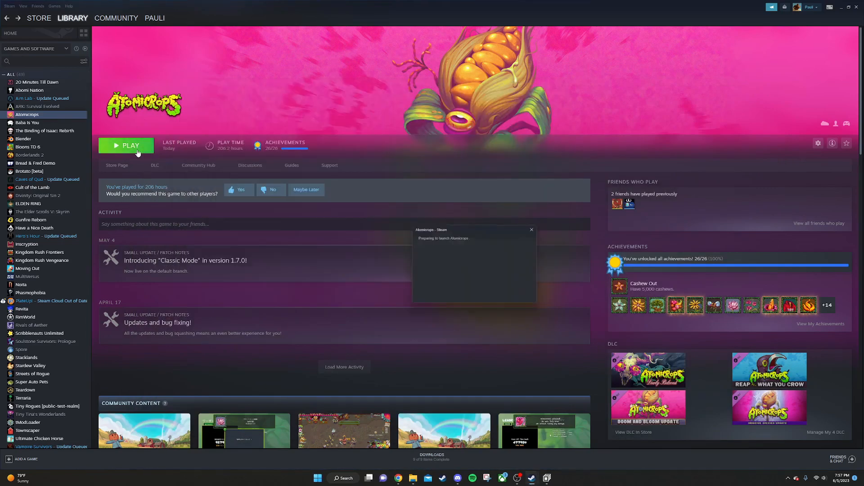
Step: Launch Atomicrops from Steam and watch the BepInEx console log the AddItem plugin
click(125, 145)
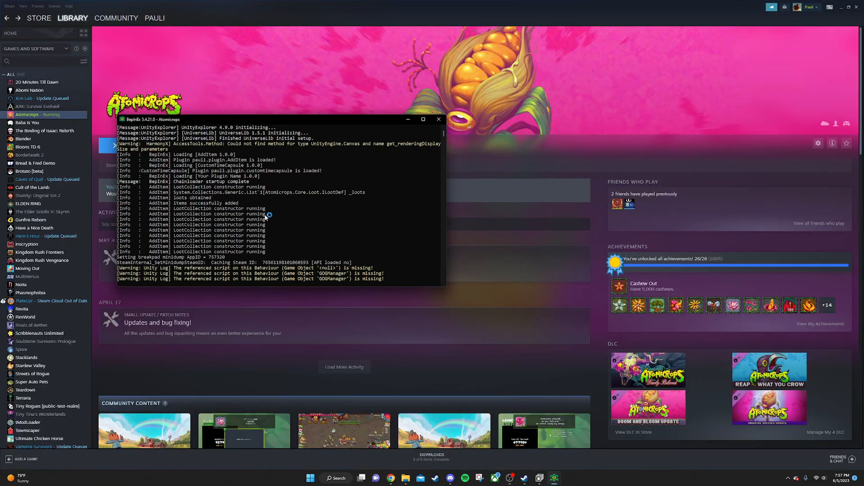
scroll(down, 3)
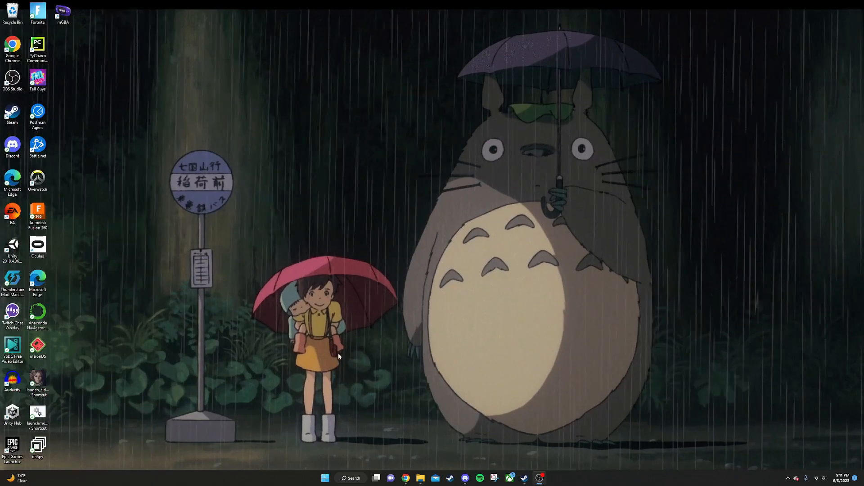
mouse_move(443, 264)
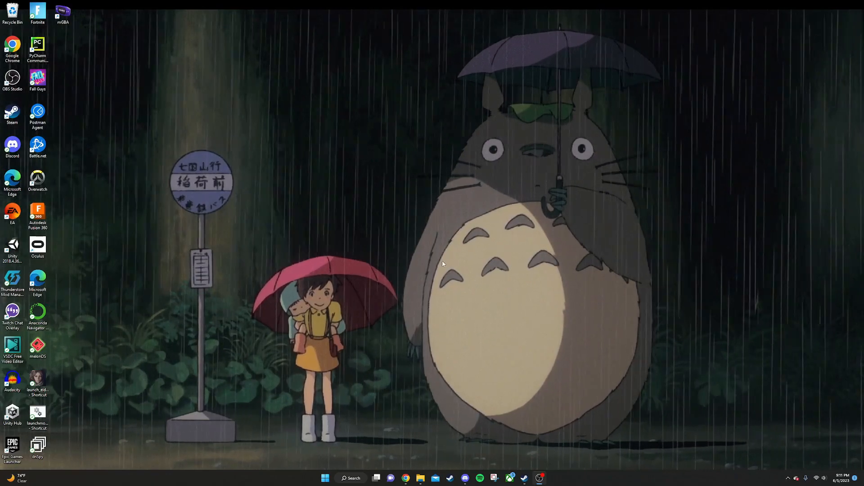
Step: Extract the UnityExplorer.BepInEx5.Mono zip in Downloads and open its plugins subfolder
click(406, 478)
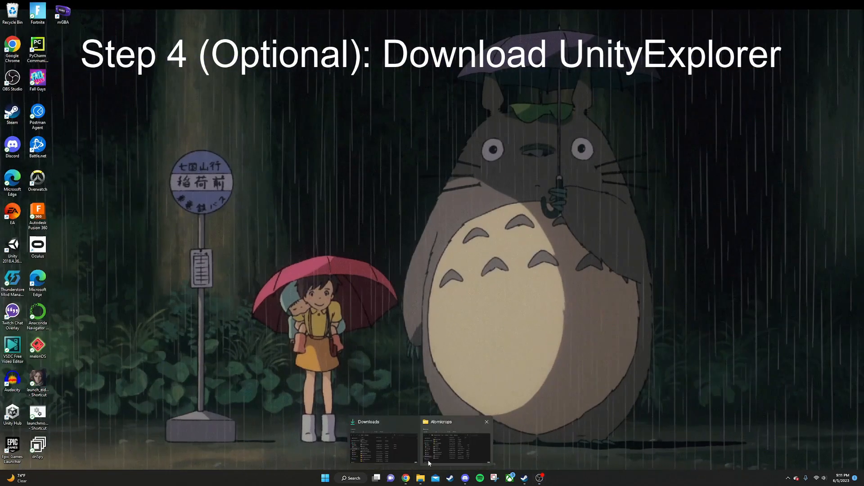
click(383, 443)
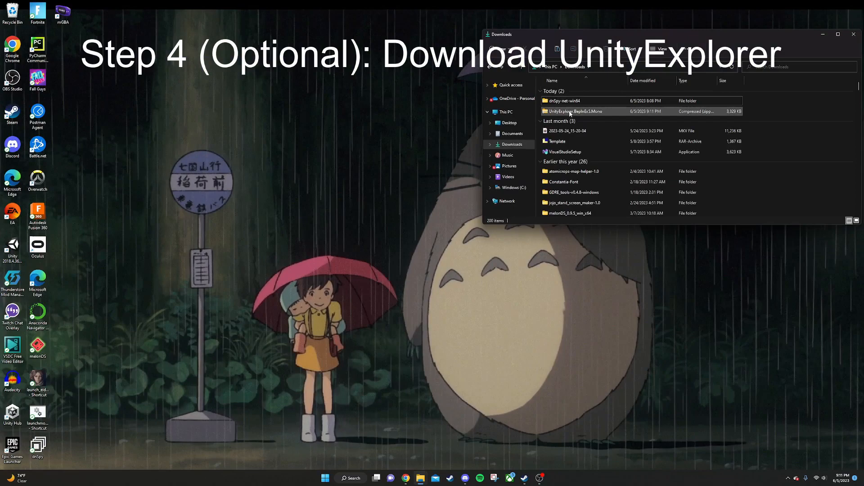
right_click(577, 111)
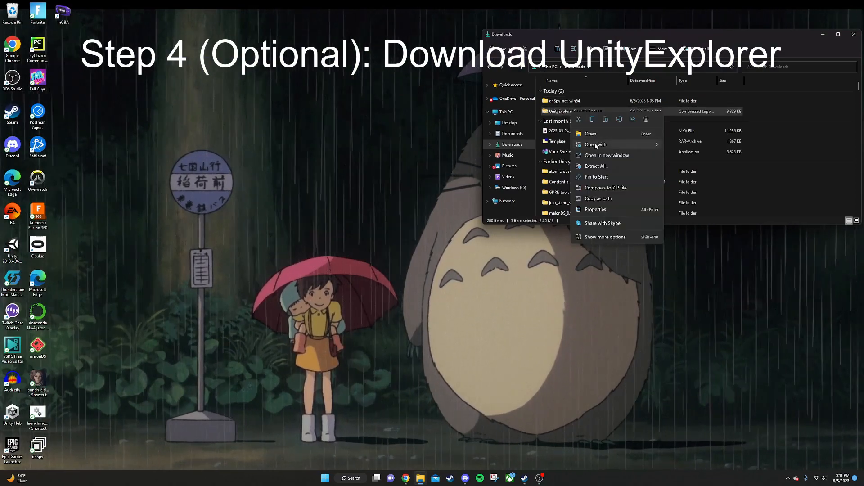
click(596, 166)
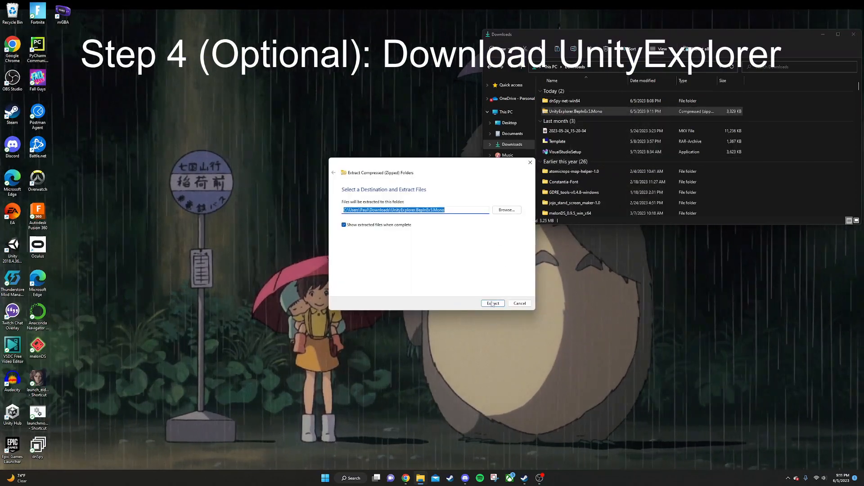
click(492, 303)
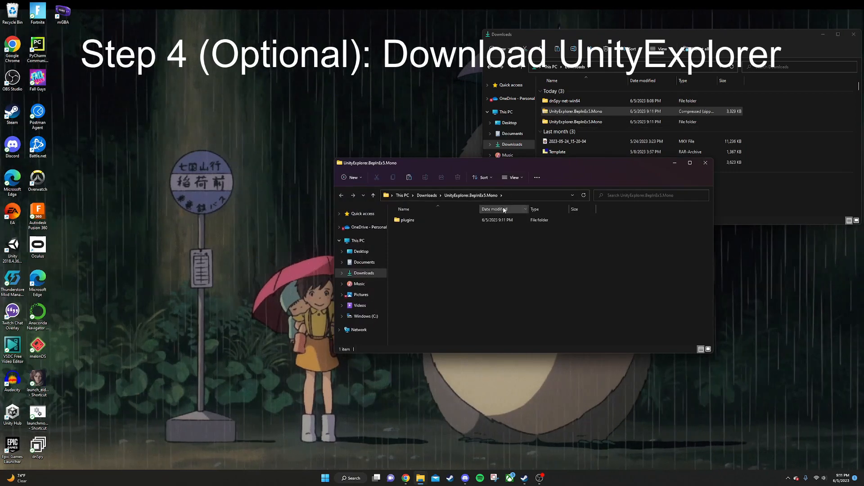
double_click(407, 220)
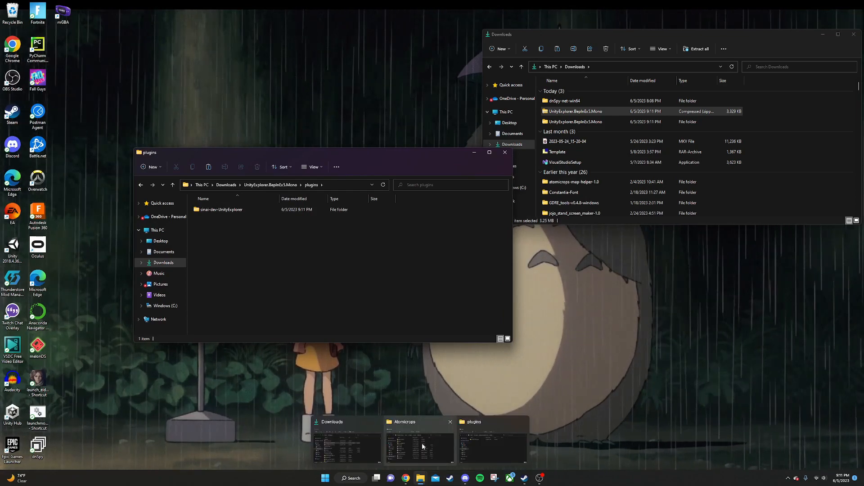
Step: Switch to the Atomicrops BepInEx window and open its plugins folder
click(420, 441)
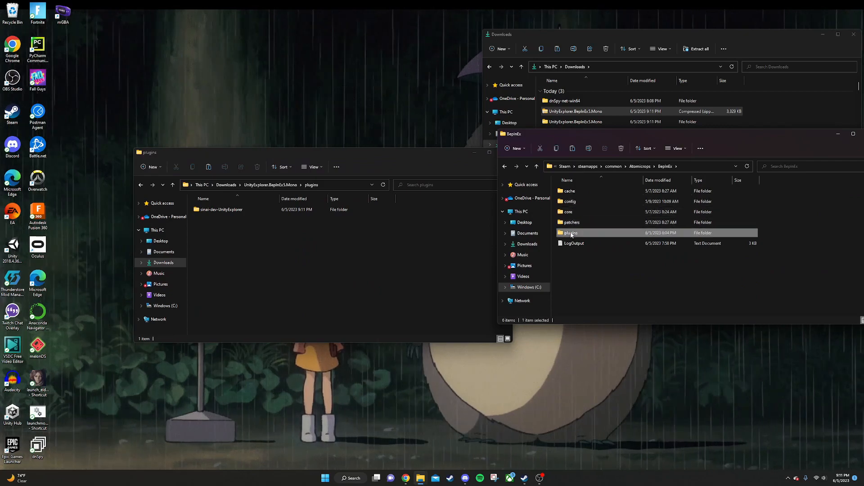
double_click(570, 233)
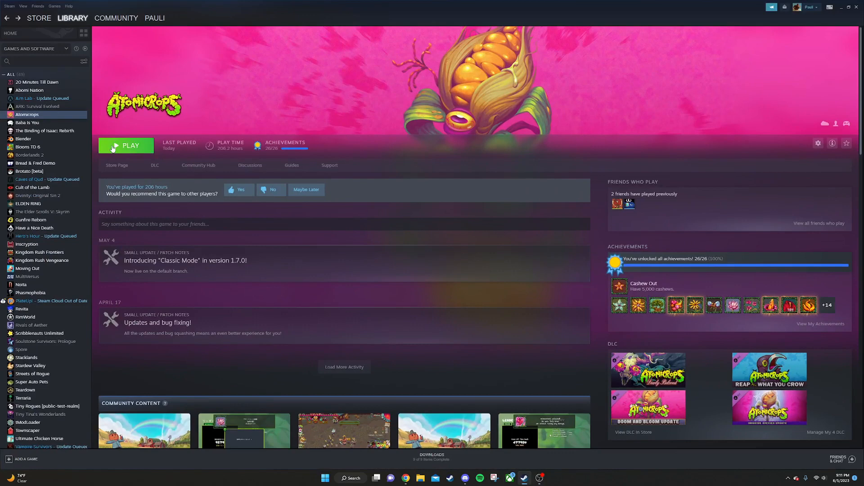
Step: Launch Atomicrops from its Steam library page with the PLAY button
click(126, 145)
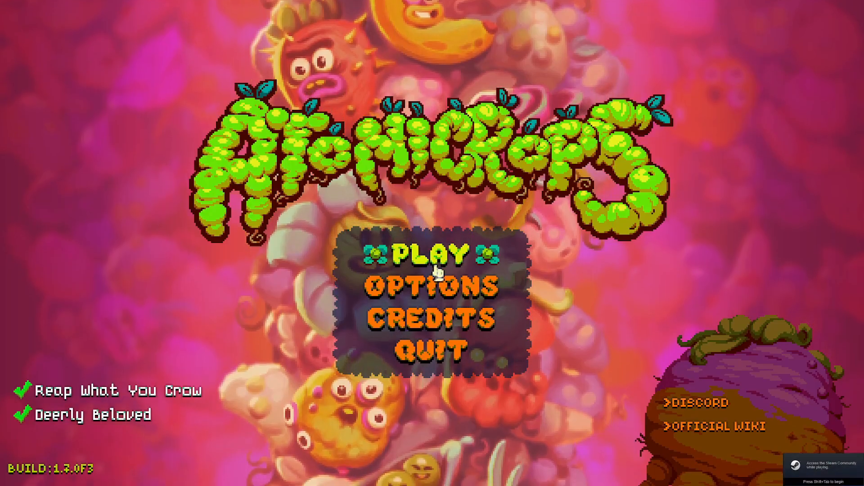
Step: Start a game and expand the FarmHouse scene's Placeables group in UnityExplorer
click(433, 256)
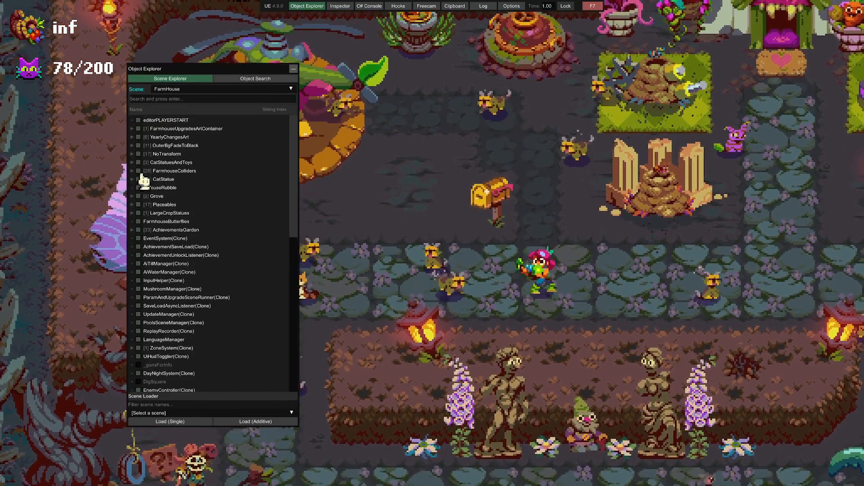
click(132, 204)
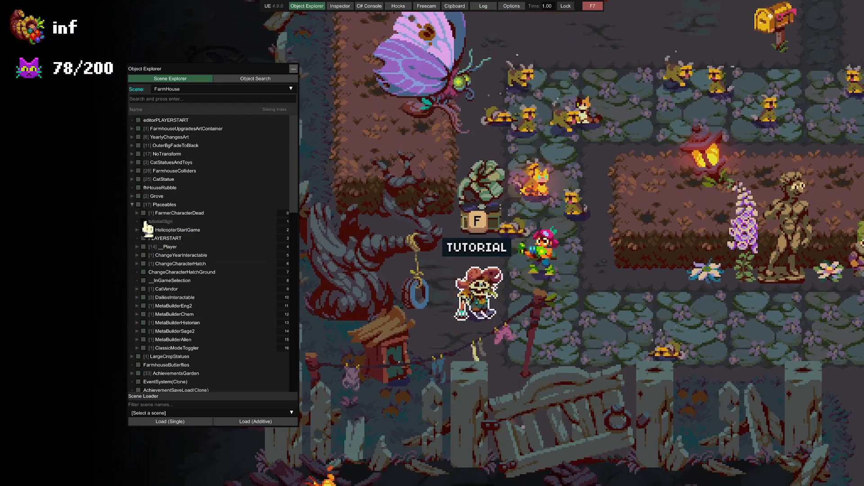
click(160, 221)
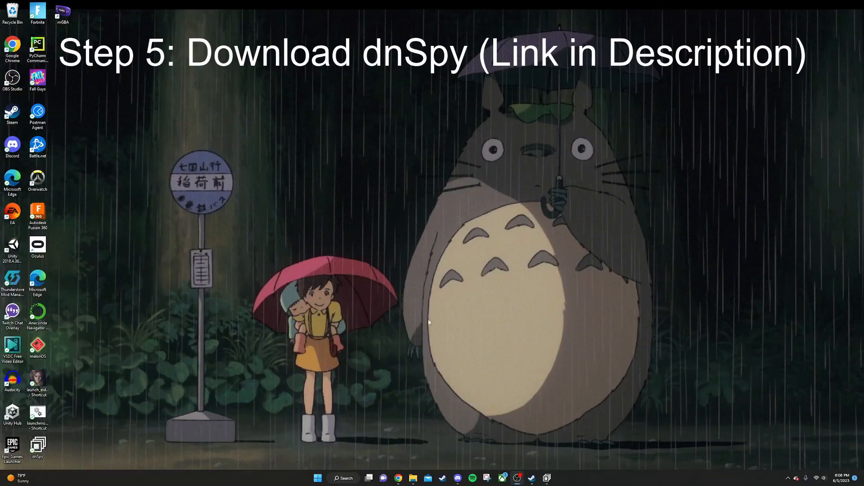
mouse_move(420, 316)
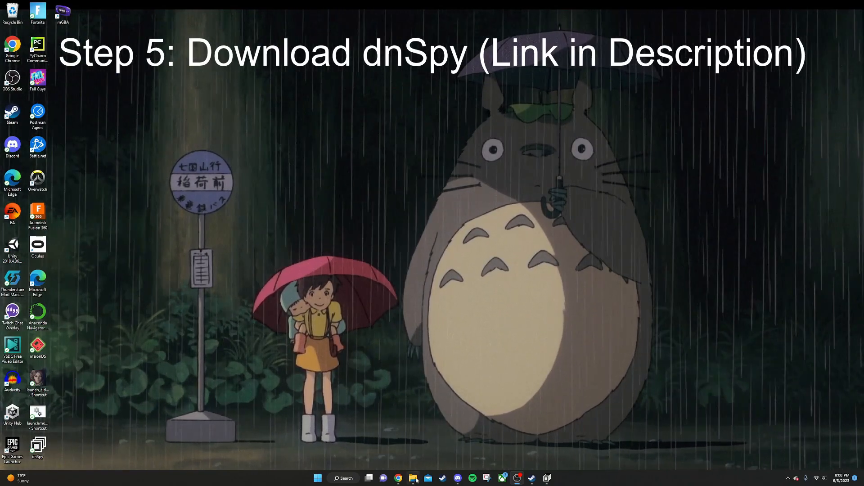
Step: Create a dnSpy shortcut in the dnSpy-net-win64 folder, then restore the dnSpy window
click(414, 478)
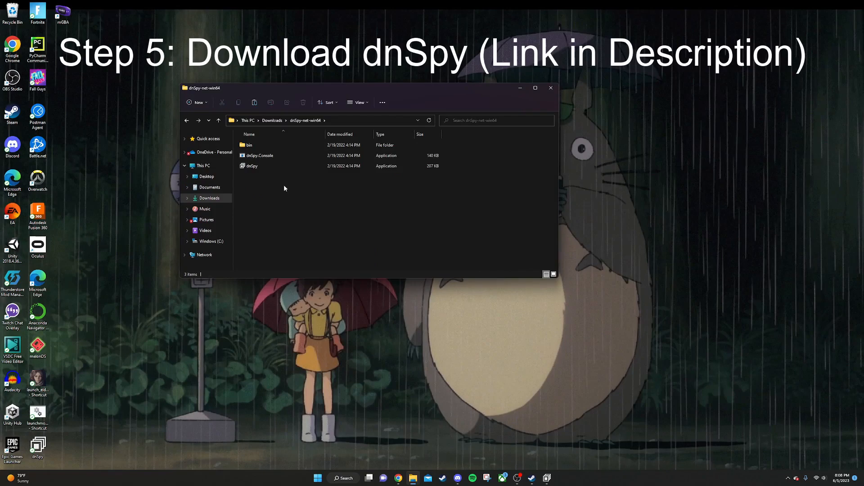
click(251, 167)
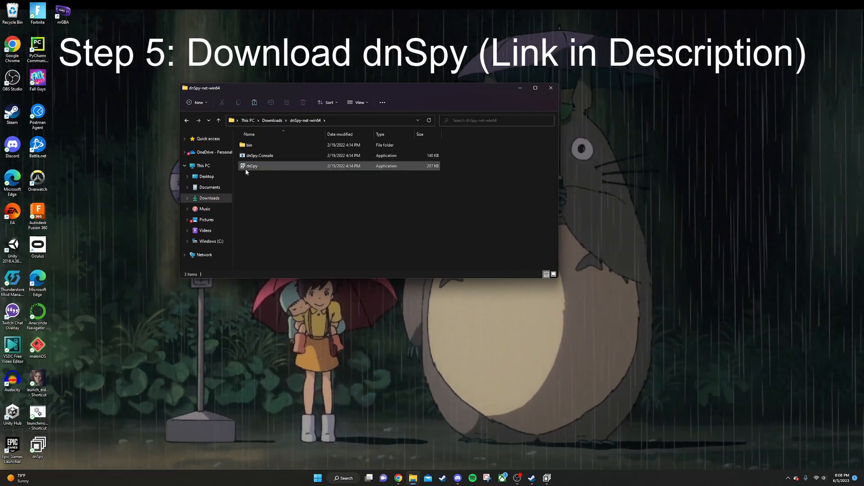
click(250, 179)
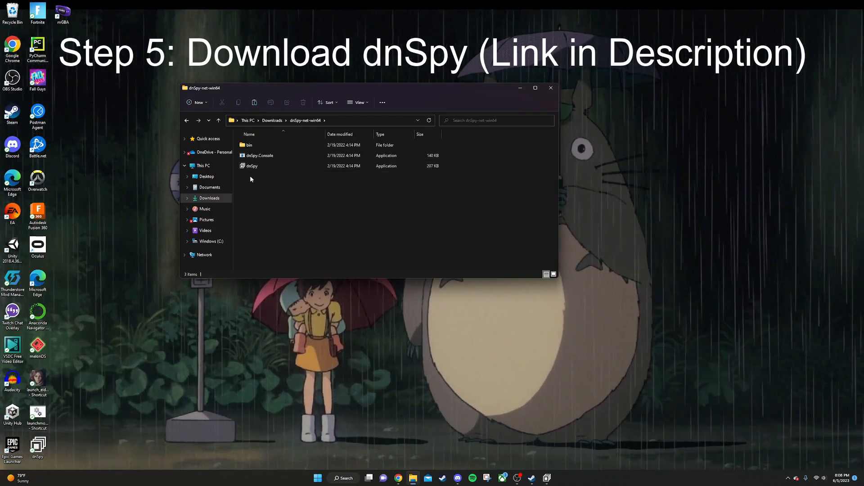
right_click(251, 166)
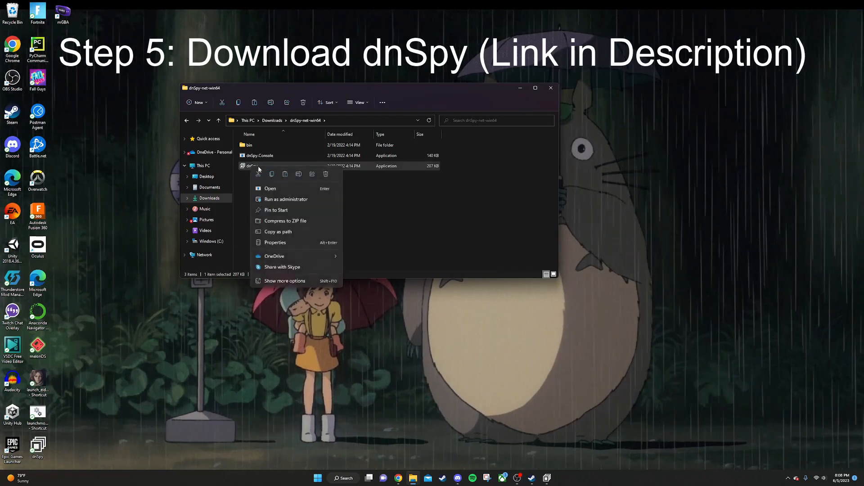
click(284, 281)
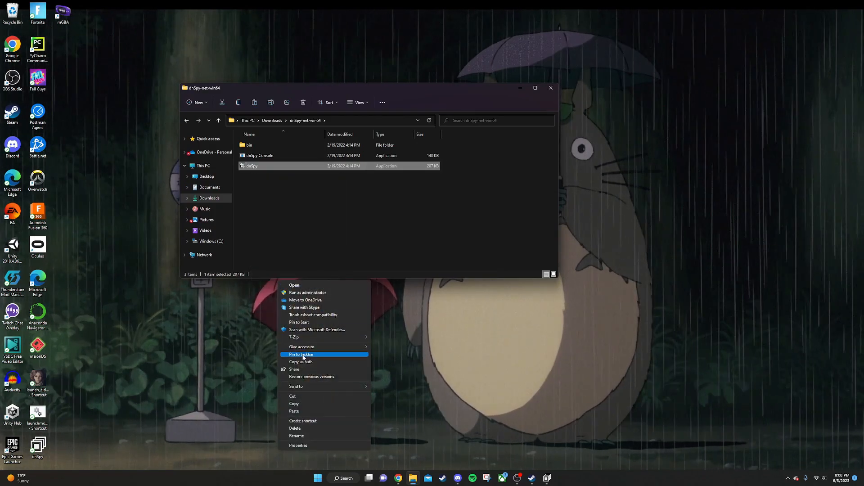
click(302, 421)
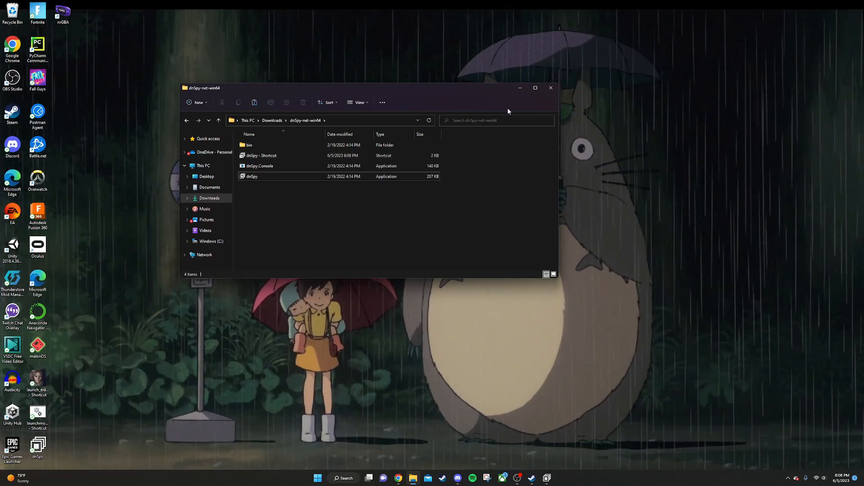
click(550, 88)
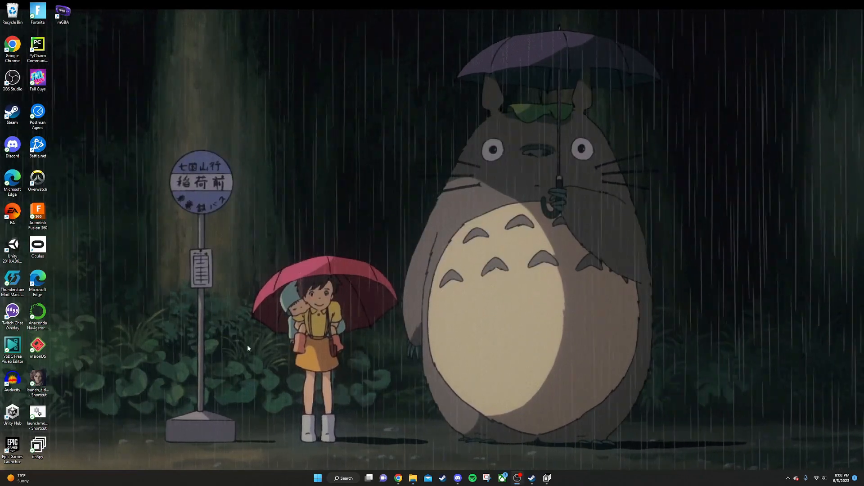
mouse_move(547, 478)
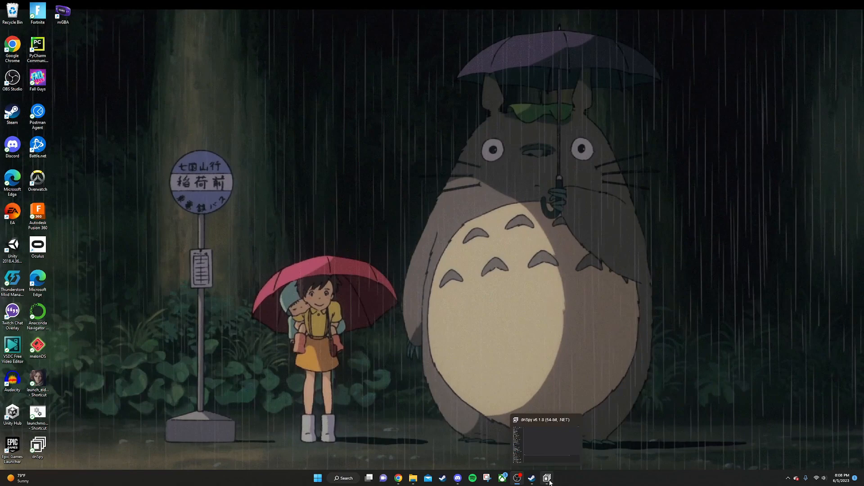
click(547, 478)
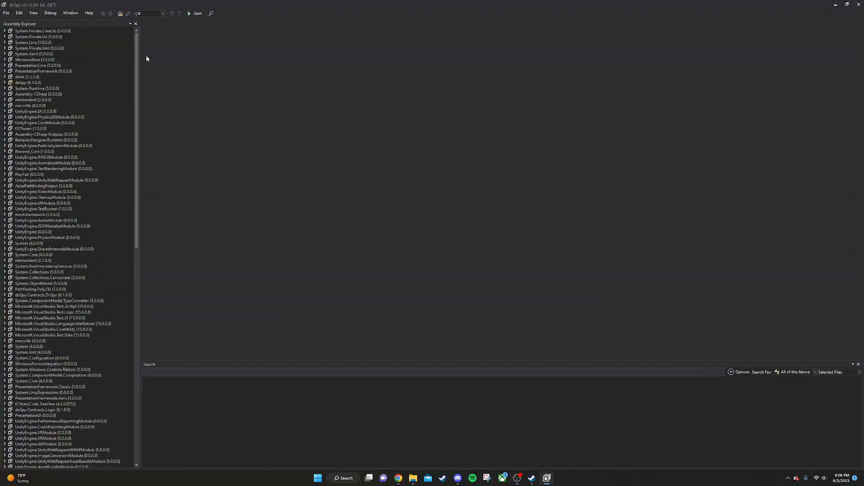
Step: Open Assembly-CSharp.dll from Atomicrops\Atomicrops_Data\Managed through dnSpy's File > Open
click(6, 13)
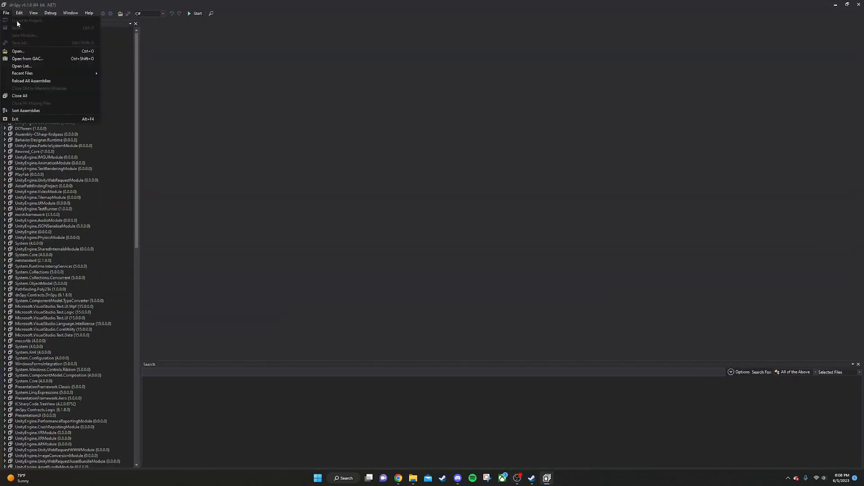
click(18, 51)
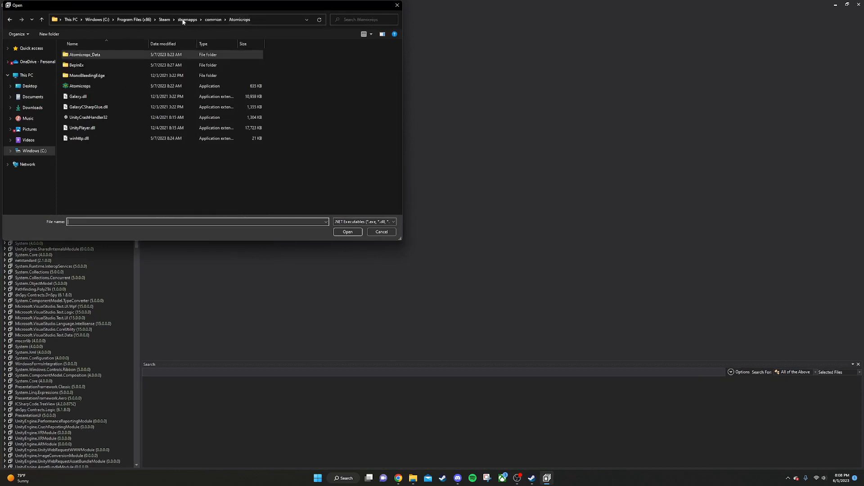
mouse_move(272, 23)
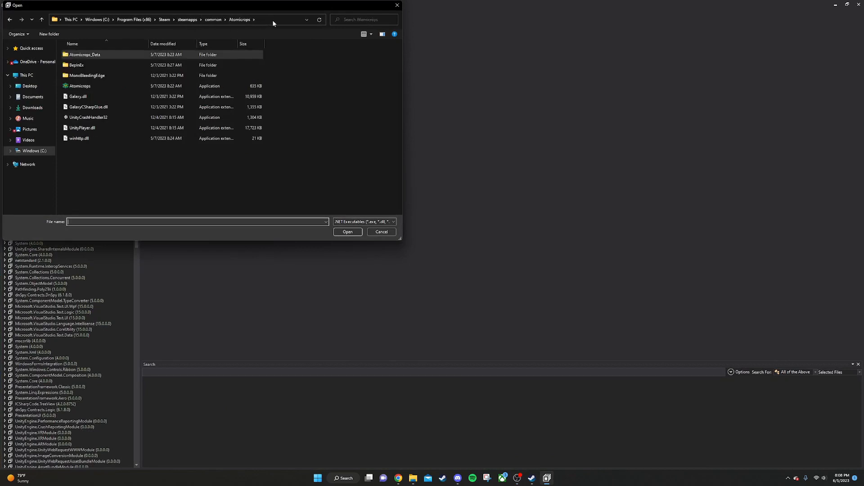
click(166, 20)
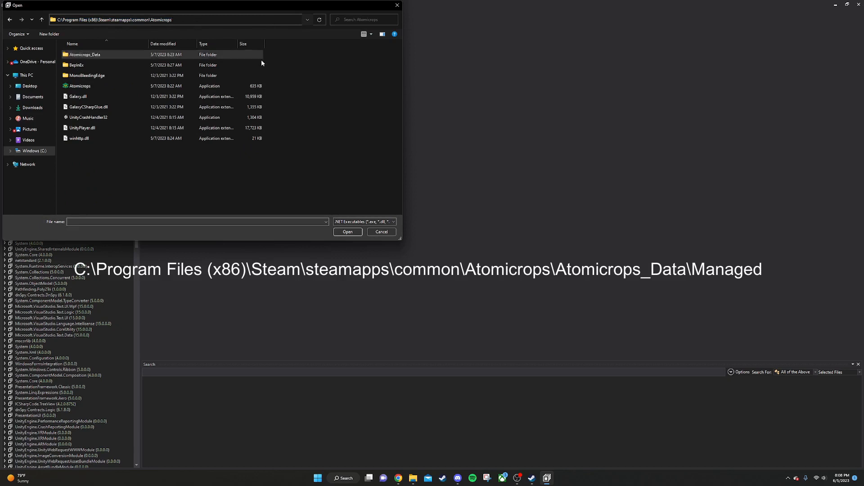
double_click(85, 54)
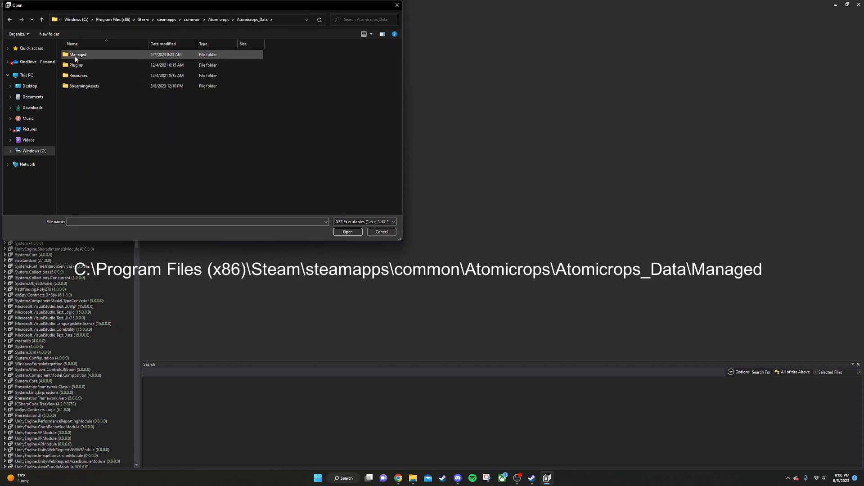
double_click(78, 54)
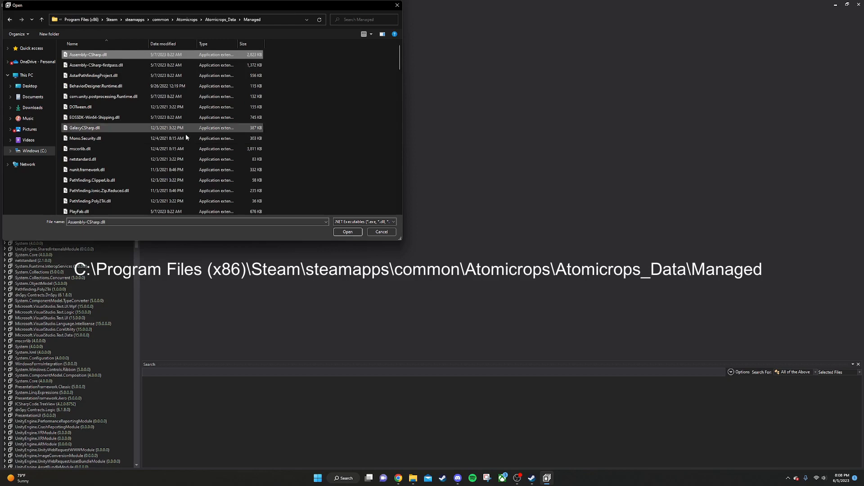
mouse_move(348, 232)
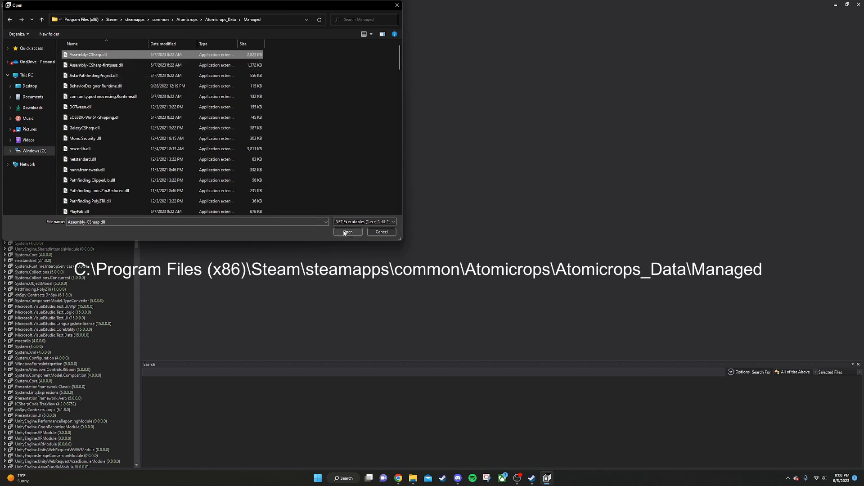
click(348, 232)
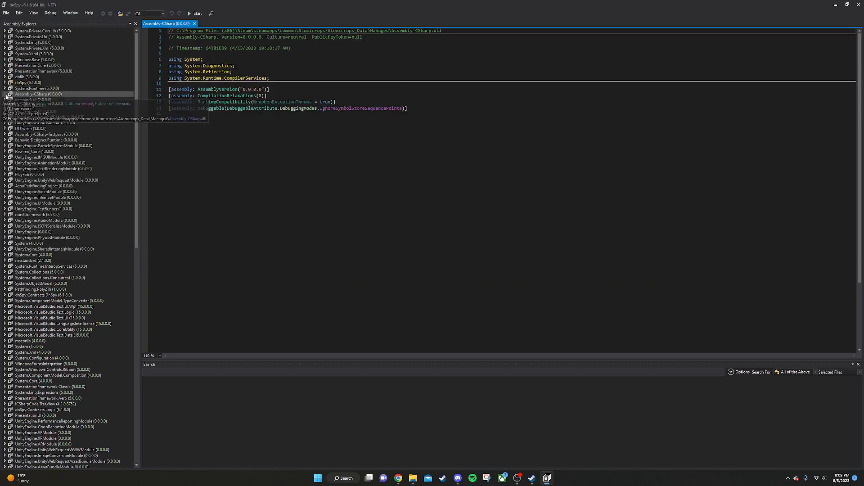
mouse_move(39, 93)
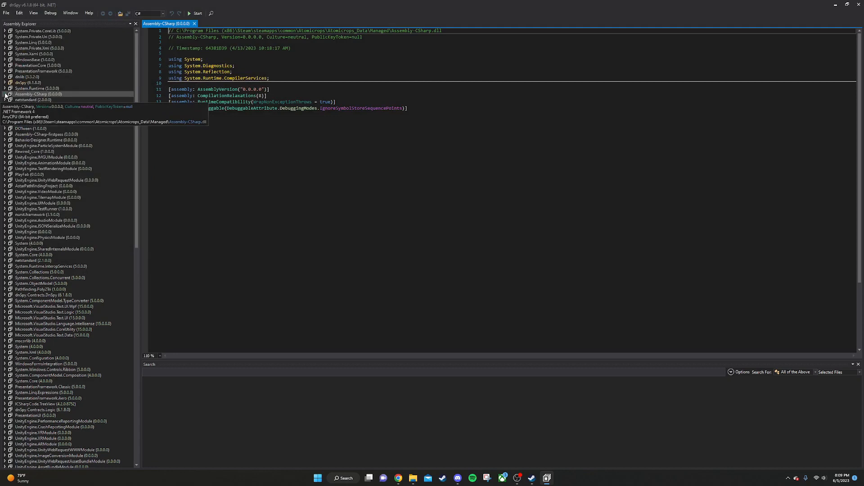
Step: Expand Assembly-CSharp and its global namespace, then scroll through and pick classes
click(5, 93)
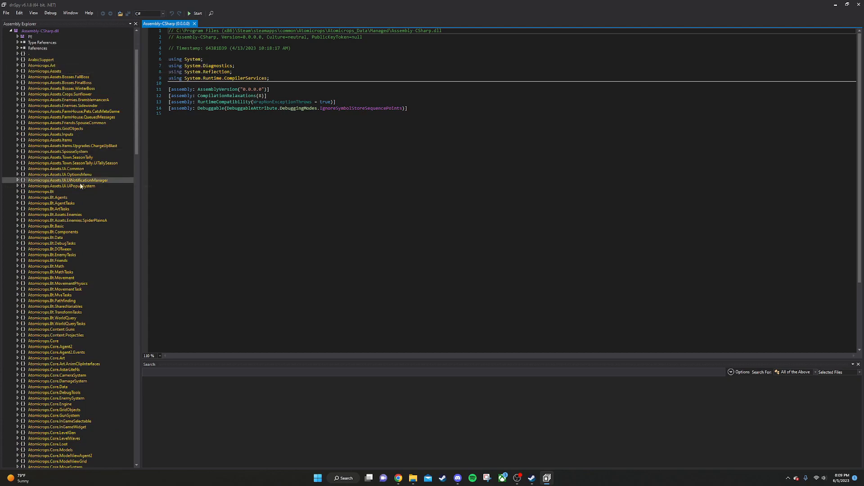
click(15, 30)
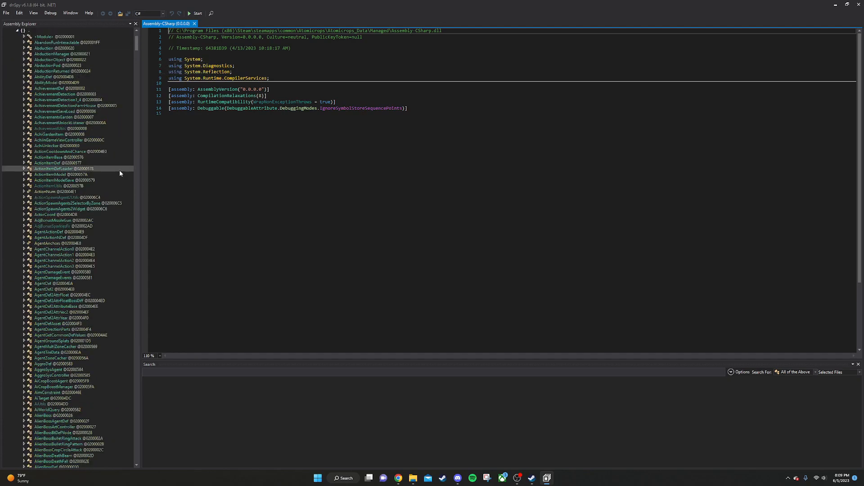
scroll(down, 3)
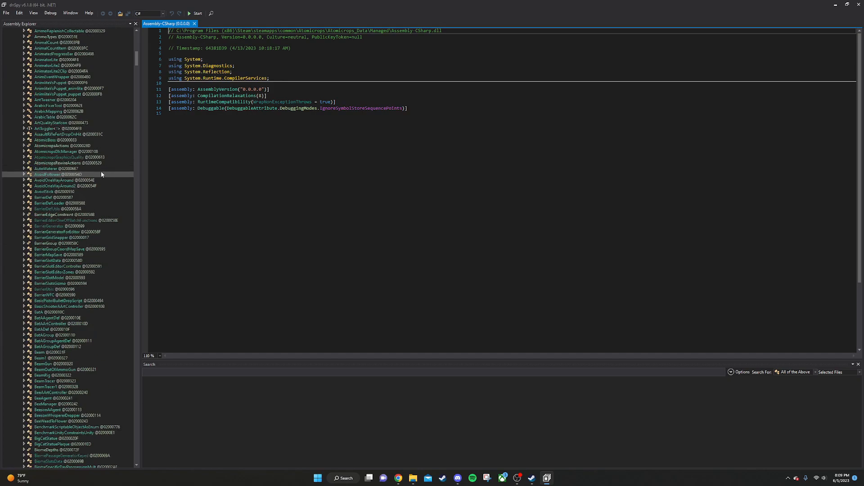
scroll(down, 3)
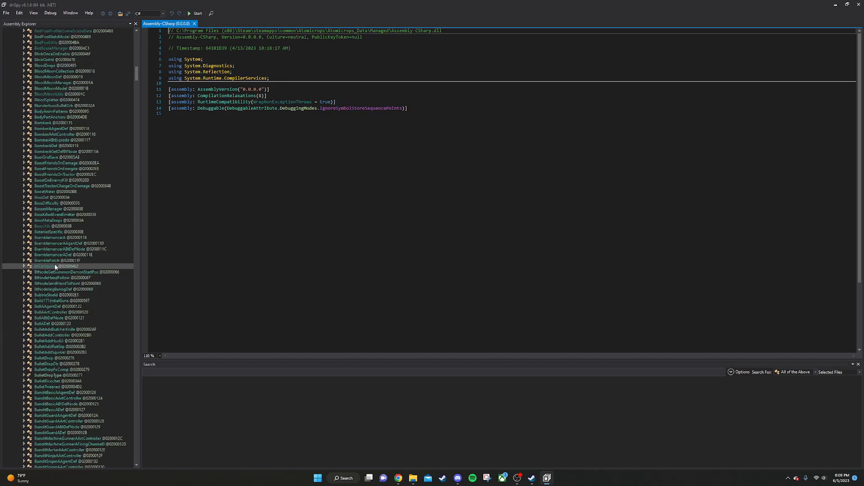
scroll(down, 3)
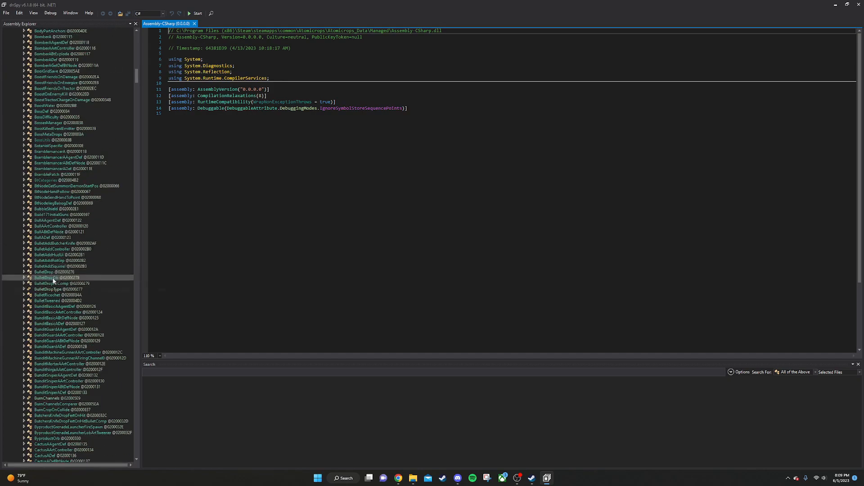
click(53, 272)
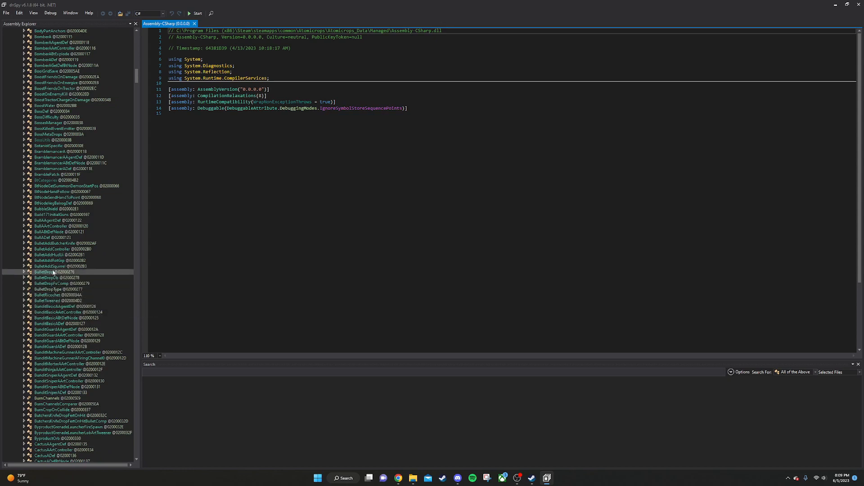
click(58, 220)
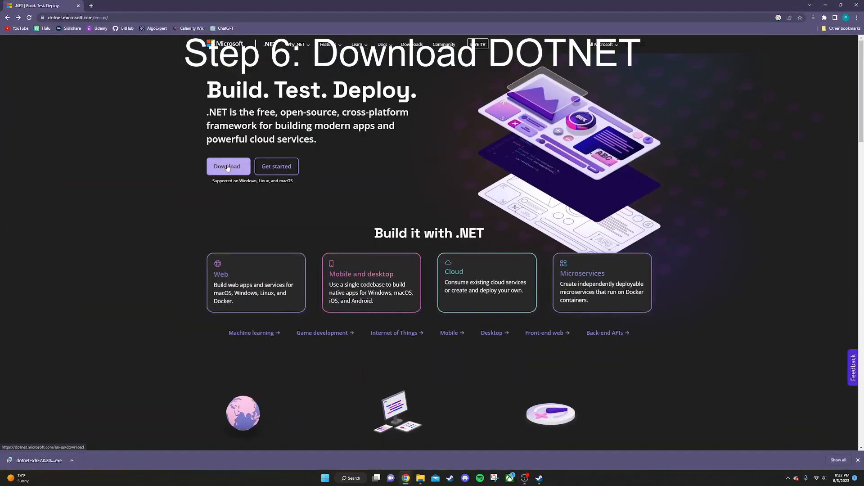
Step: Download the .NET 7.0 SDK x64 installer from dotnet.microsoft.com
click(228, 166)
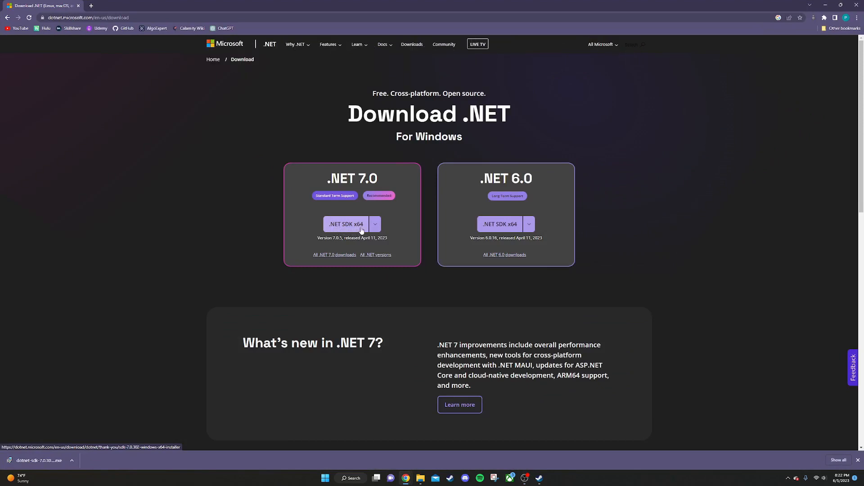
mouse_move(351, 231)
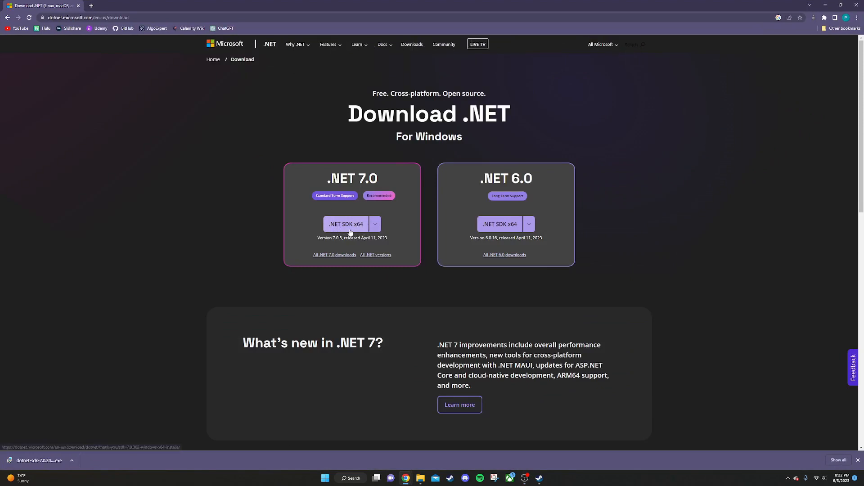
mouse_move(189, 337)
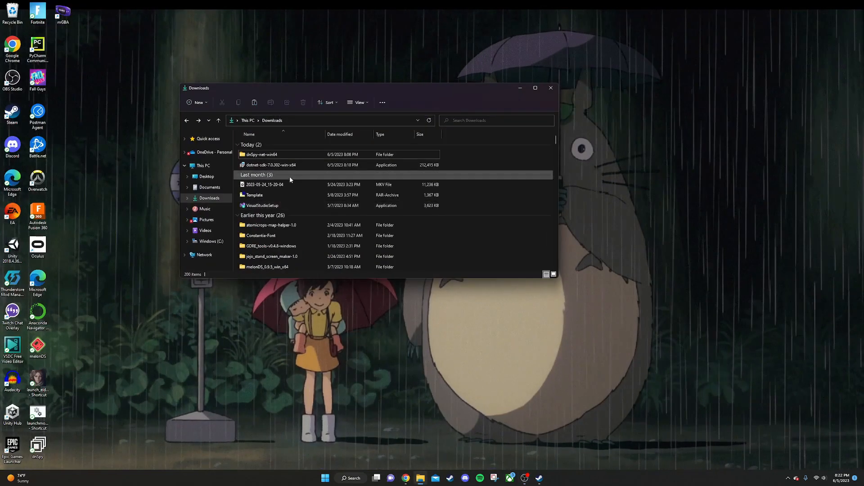
click(270, 164)
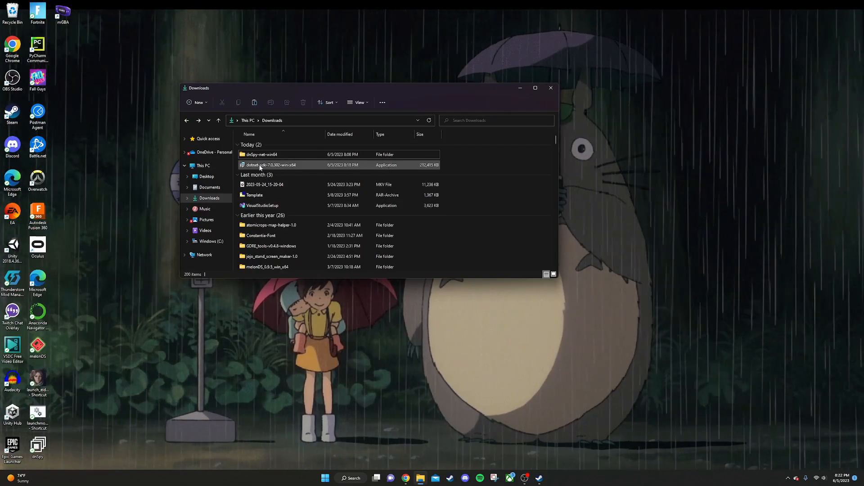
mouse_move(270, 164)
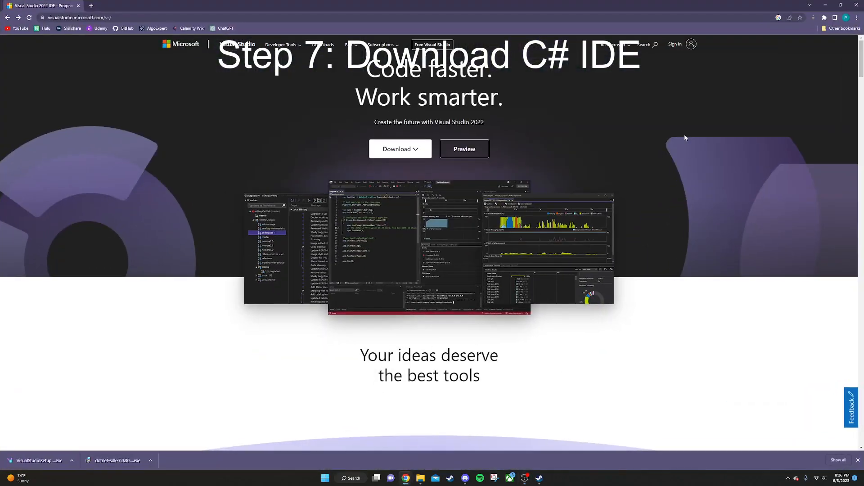
mouse_move(77, 75)
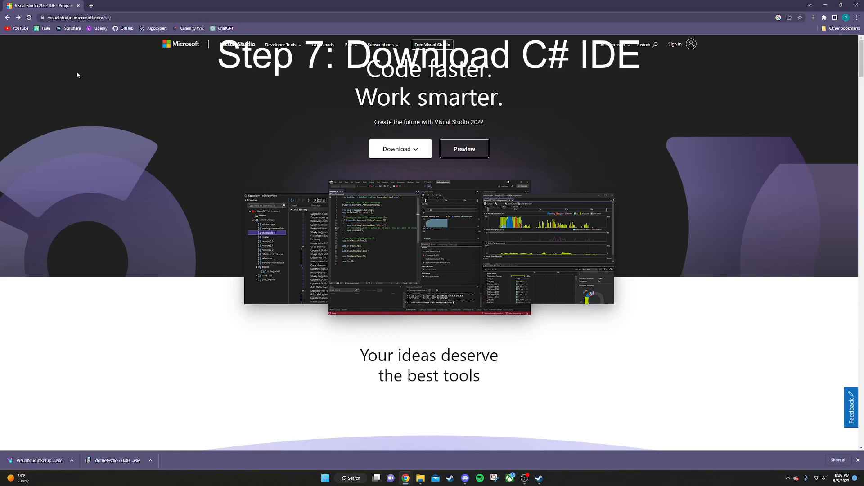
mouse_move(91, 123)
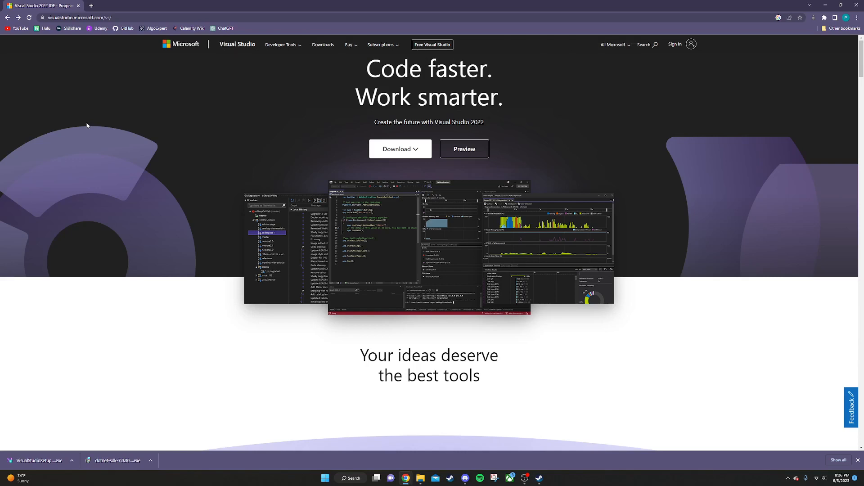
mouse_move(268, 159)
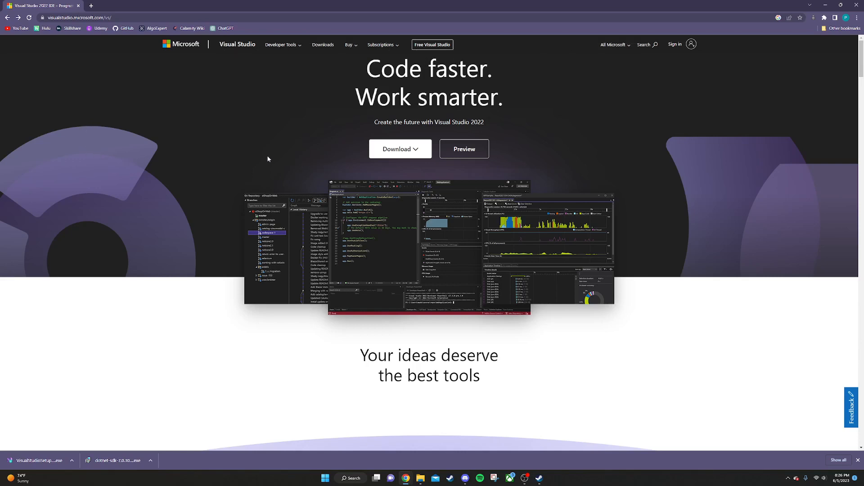
Step: Download Visual Studio Community 2022, confirm the installer in Downloads, then close the folder
click(400, 149)
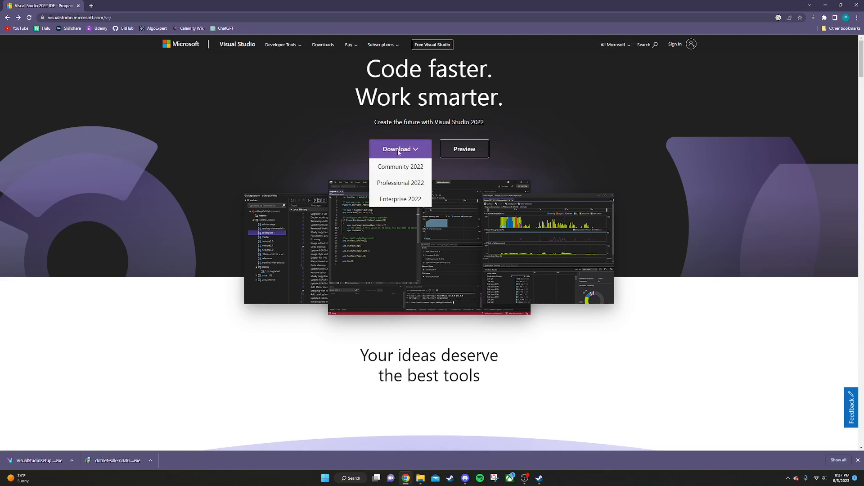
click(400, 166)
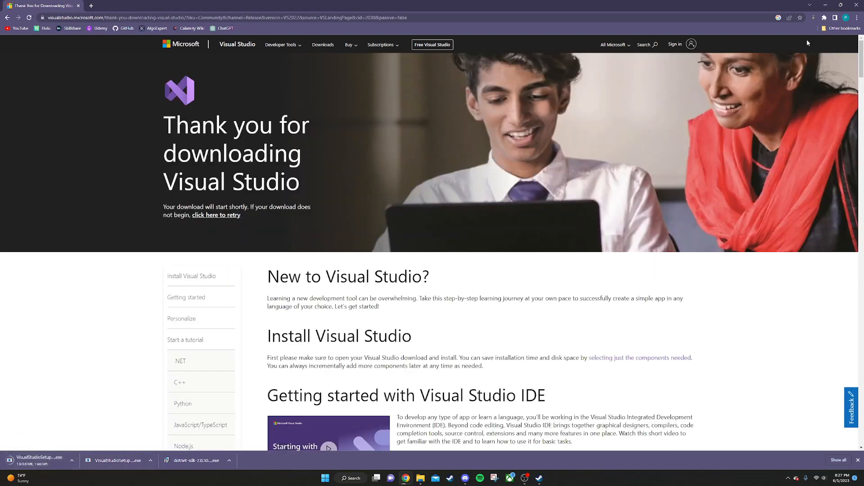
click(420, 478)
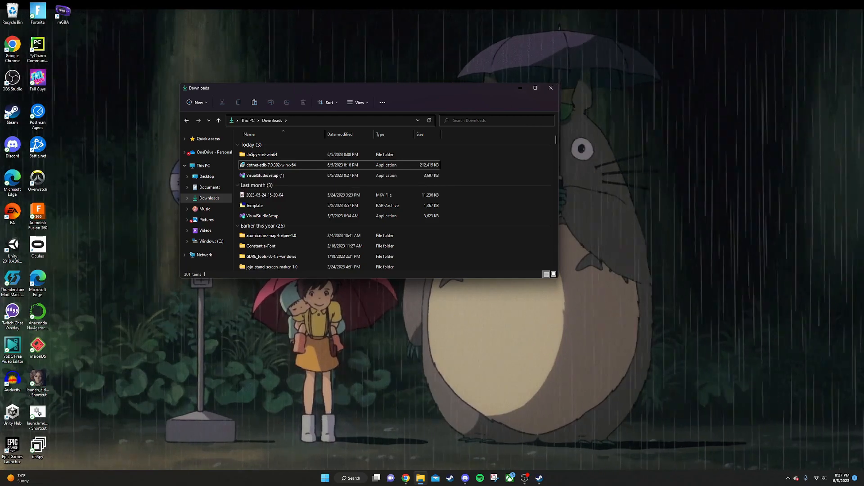
click(550, 88)
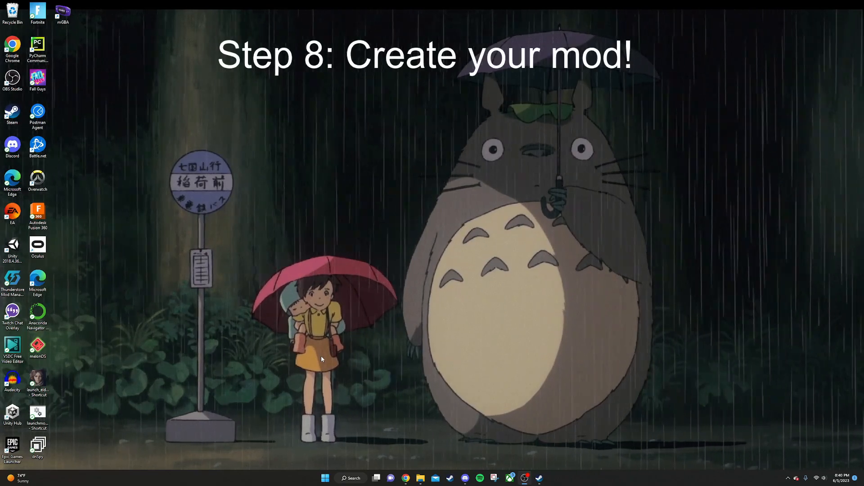
mouse_move(465, 480)
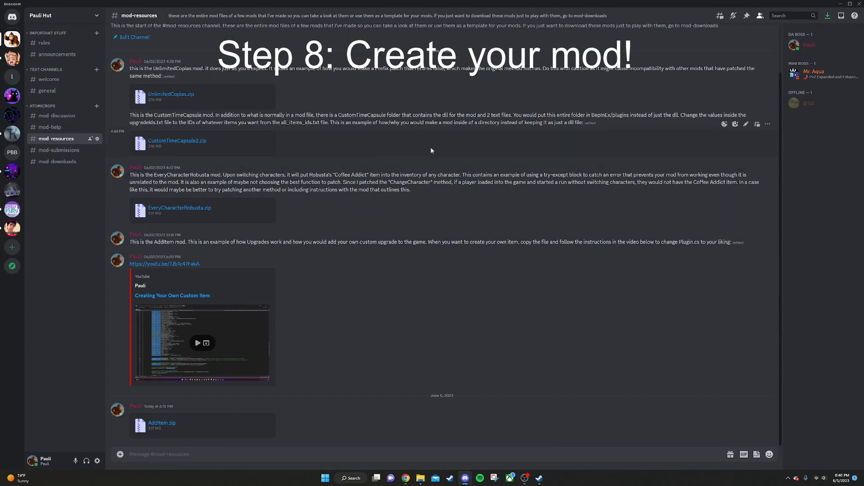
mouse_move(126, 426)
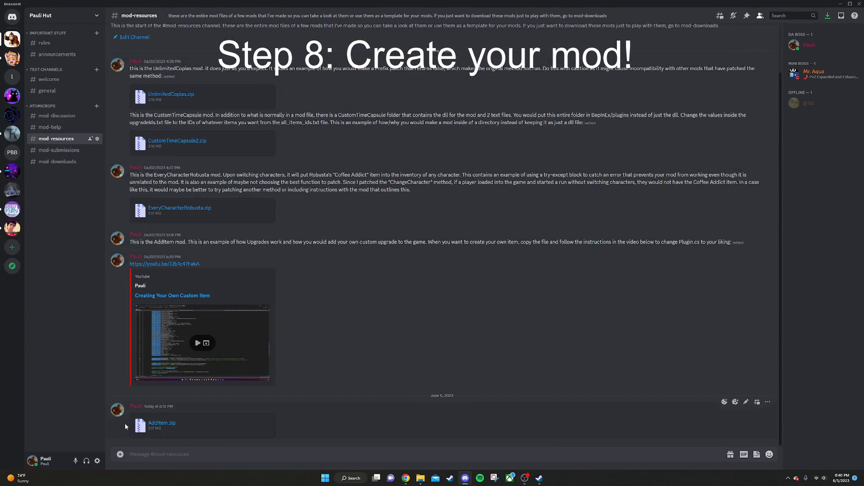
mouse_move(304, 319)
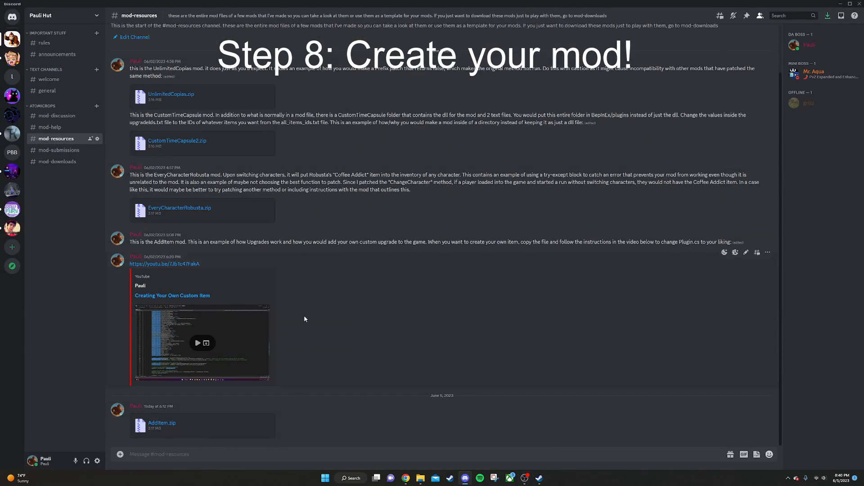
mouse_move(315, 272)
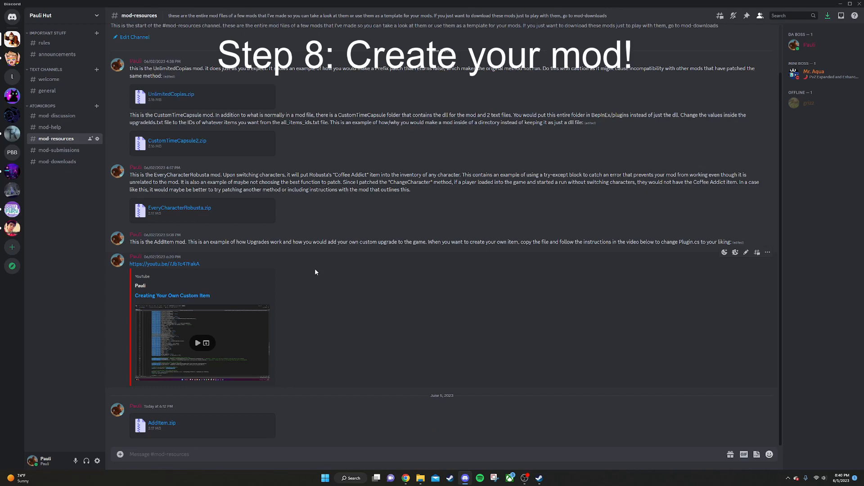
mouse_move(342, 326)
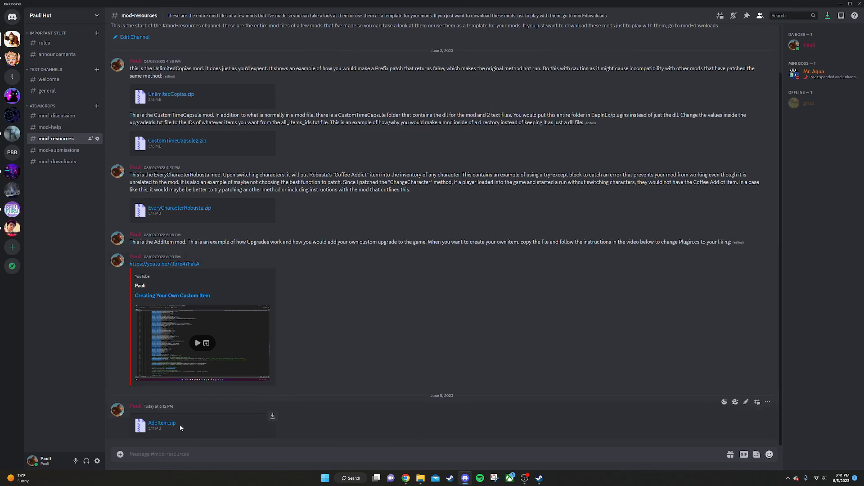
mouse_move(334, 442)
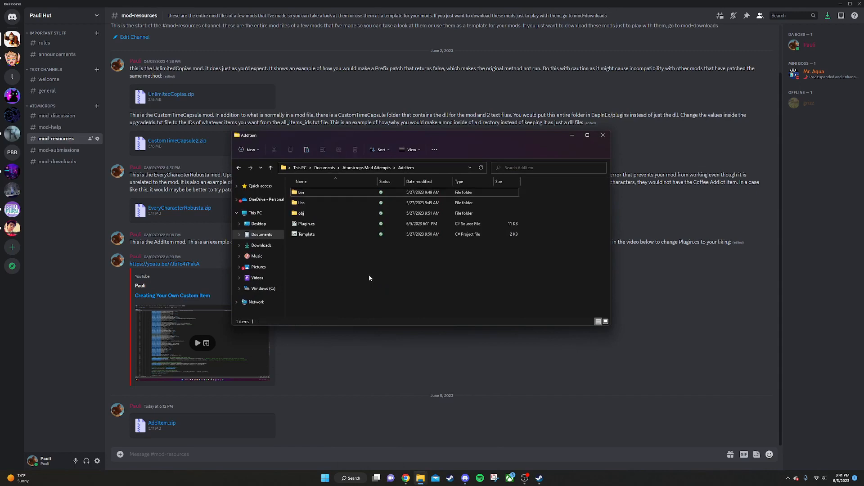
Step: Select the AddItem Template project file and list the apps that can open it
click(307, 234)
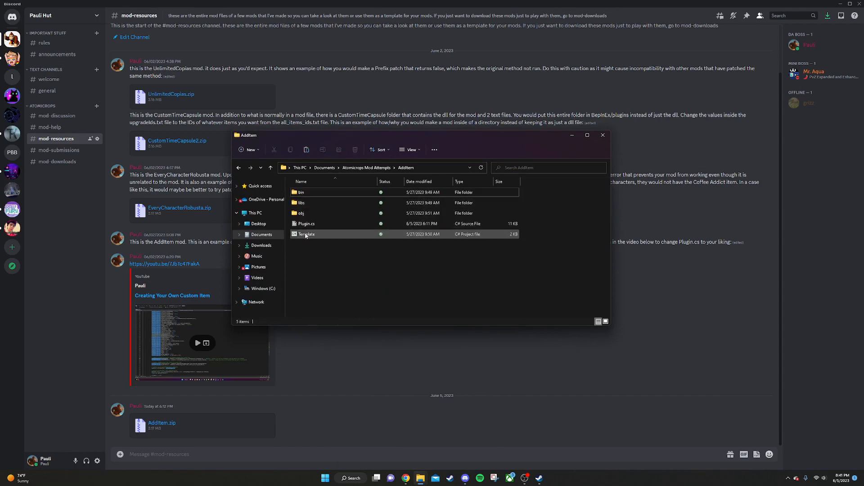
mouse_move(473, 237)
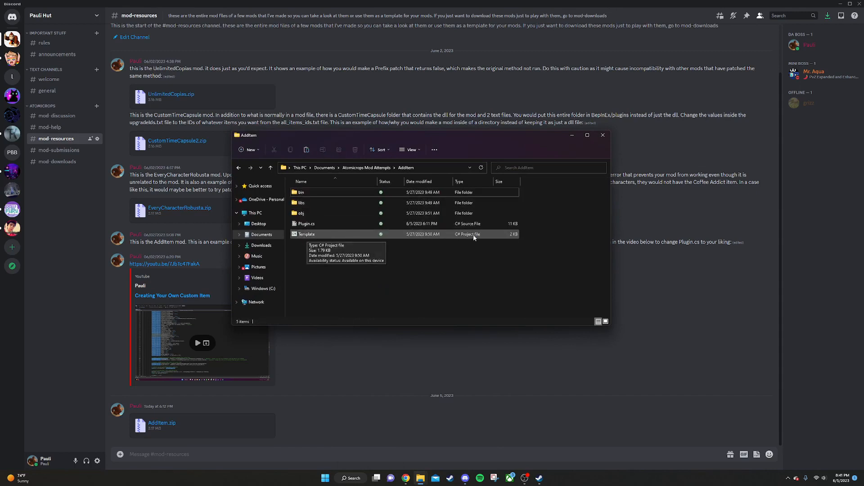
mouse_move(307, 239)
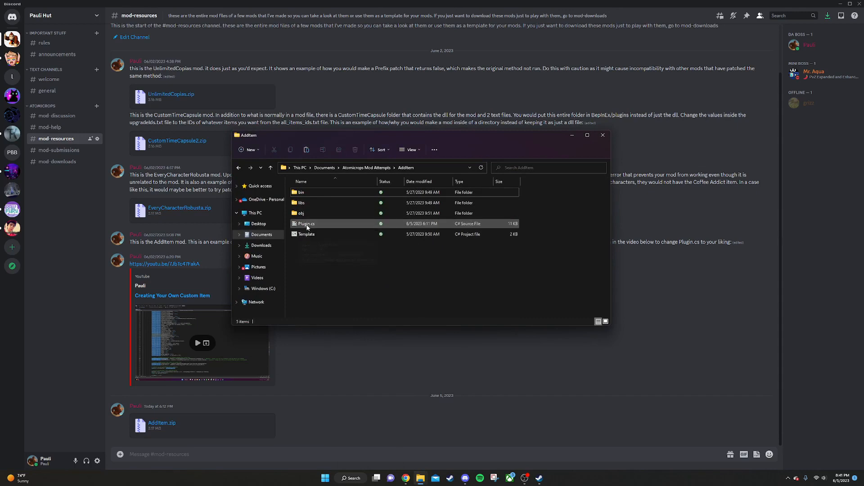
right_click(306, 233)
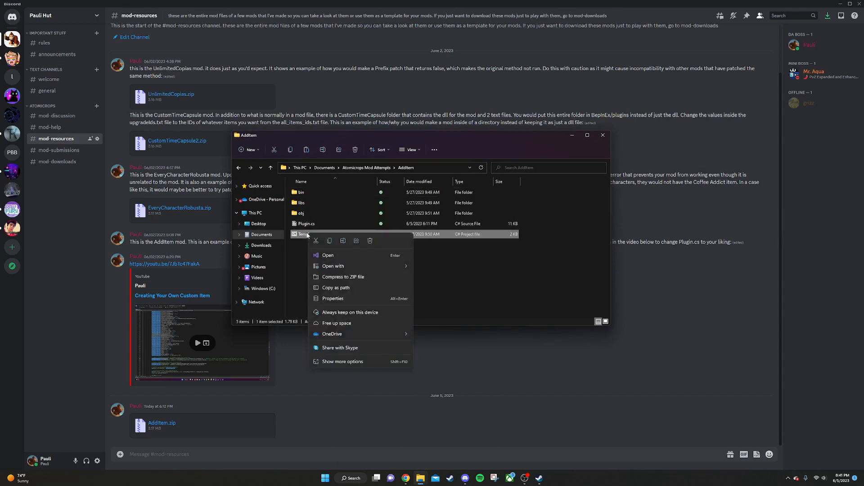
click(334, 266)
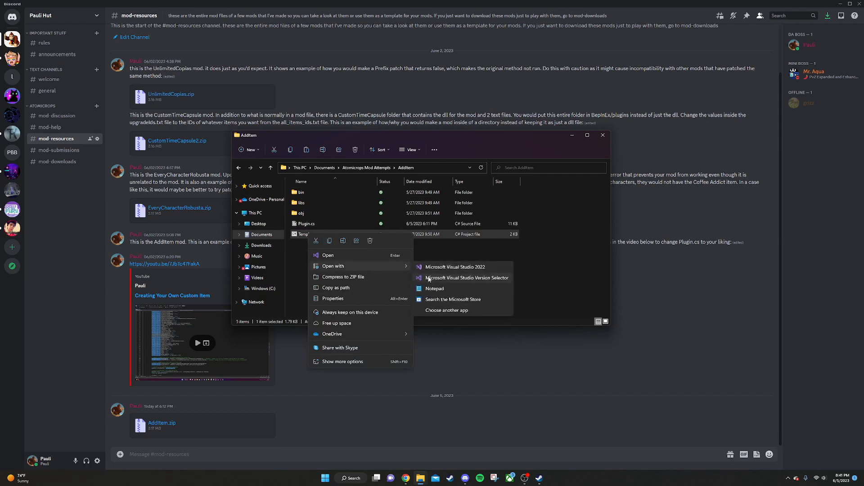
Step: Open Template in Notepad and inspect description 'My first plugin' and version 1.0.0
click(435, 288)
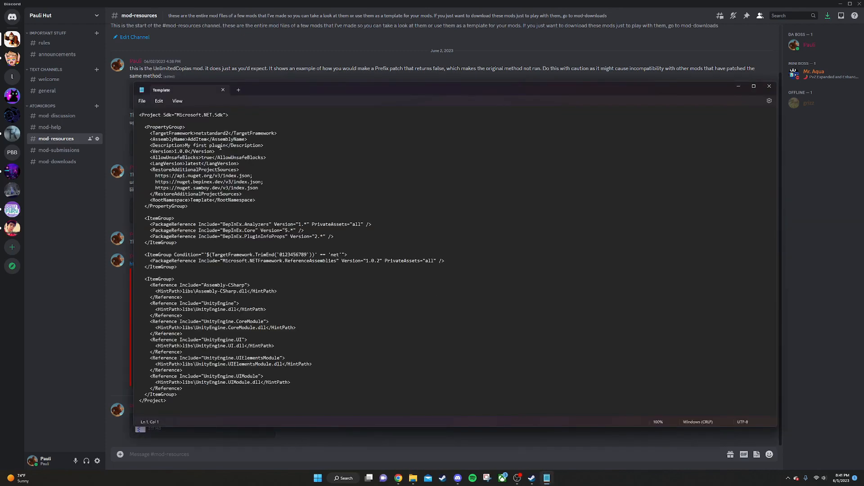
double_click(199, 139)
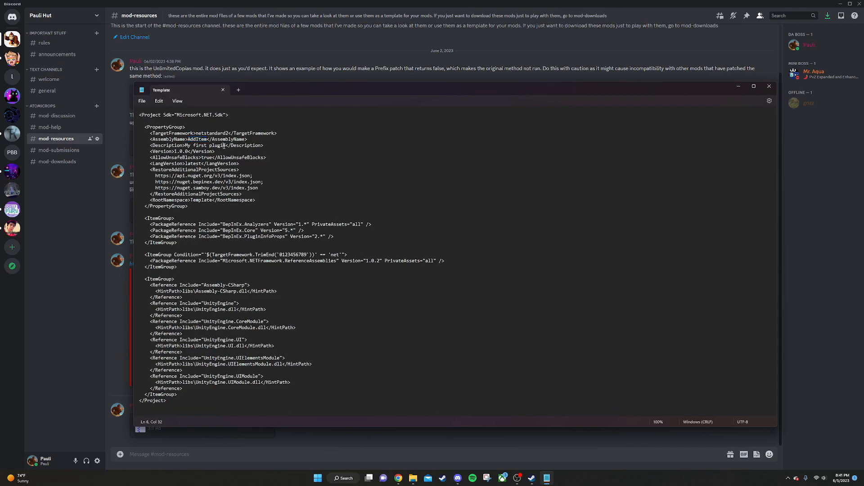
double_click(177, 151)
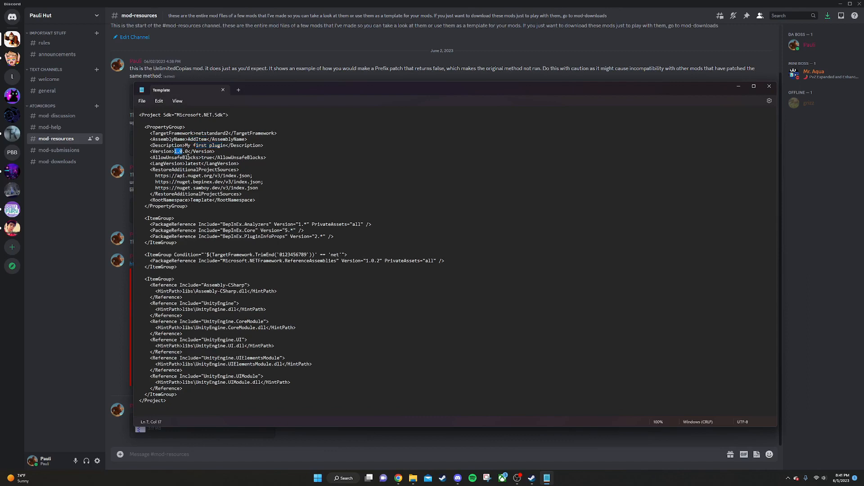
double_click(194, 139)
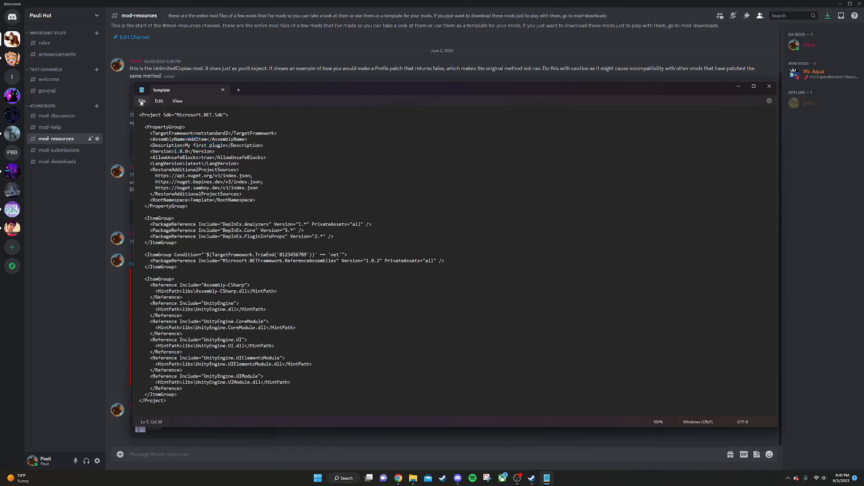
mouse_move(729, 107)
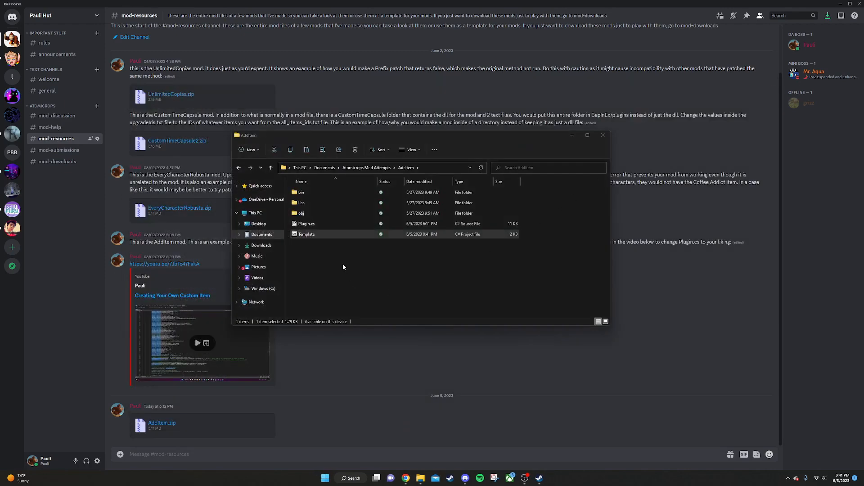
Step: Open Plugin.cs in Visual Studio 2022 and edit the BigSpeed UpgradeDef Postfix patch
double_click(306, 234)
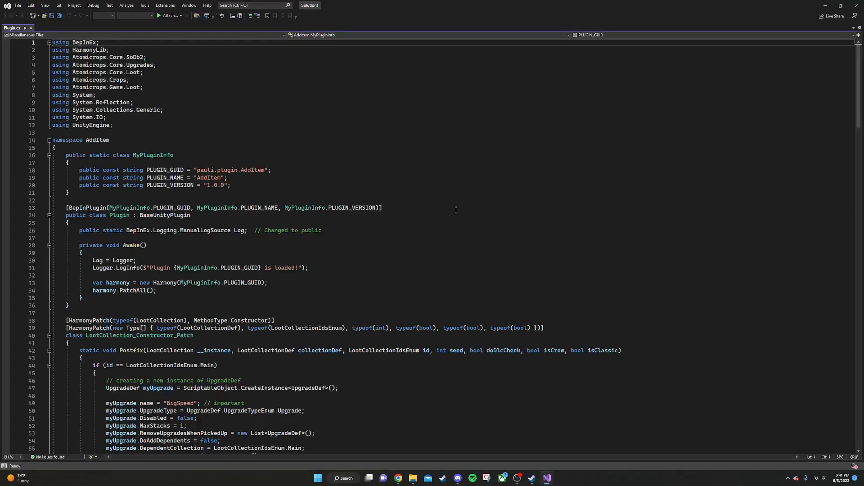
scroll(down, 3)
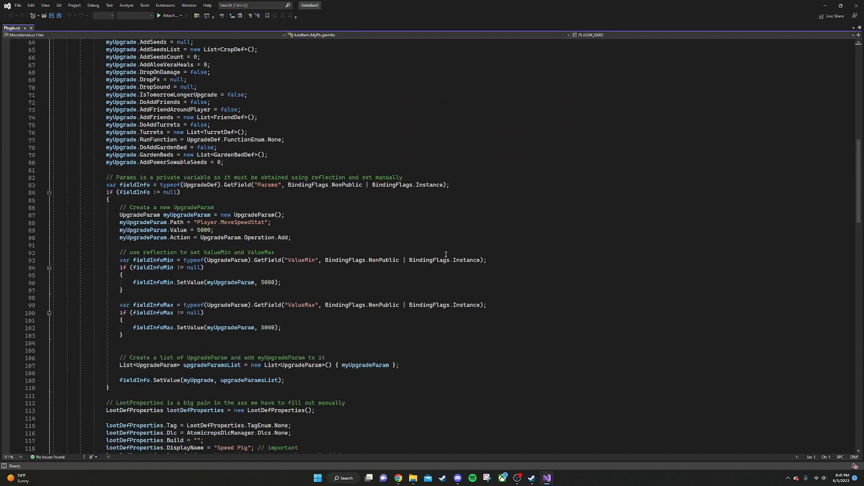
scroll(up, 3)
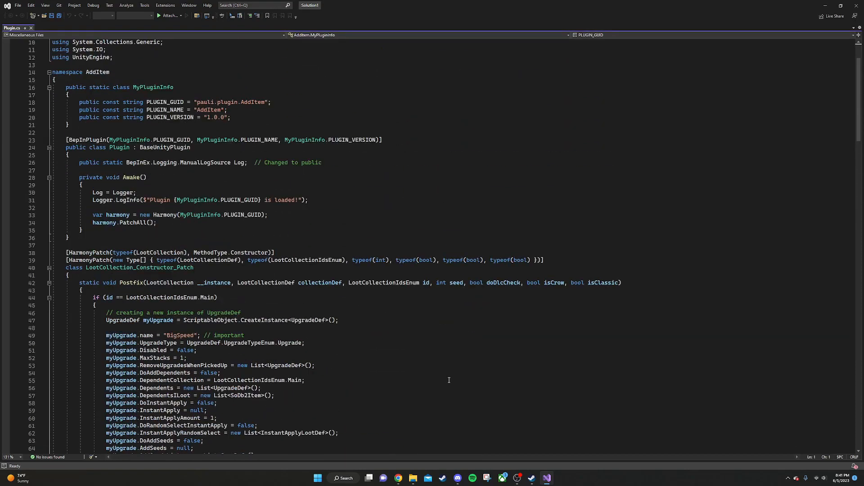
click(457, 478)
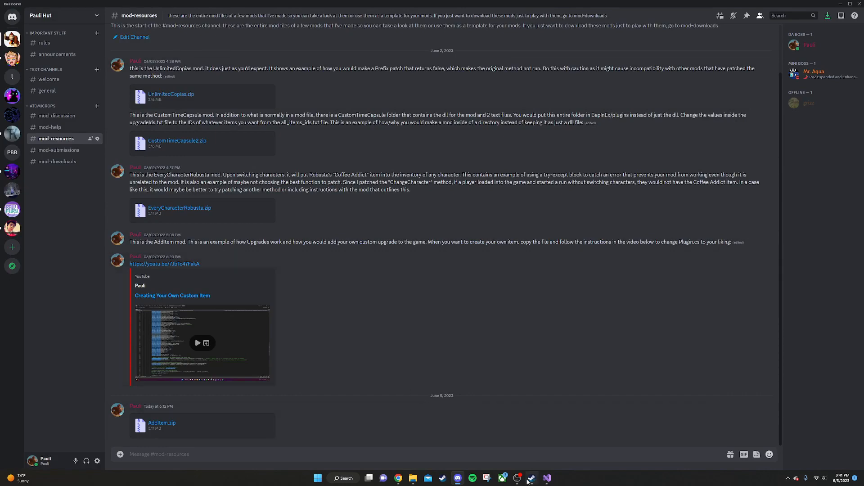
click(546, 478)
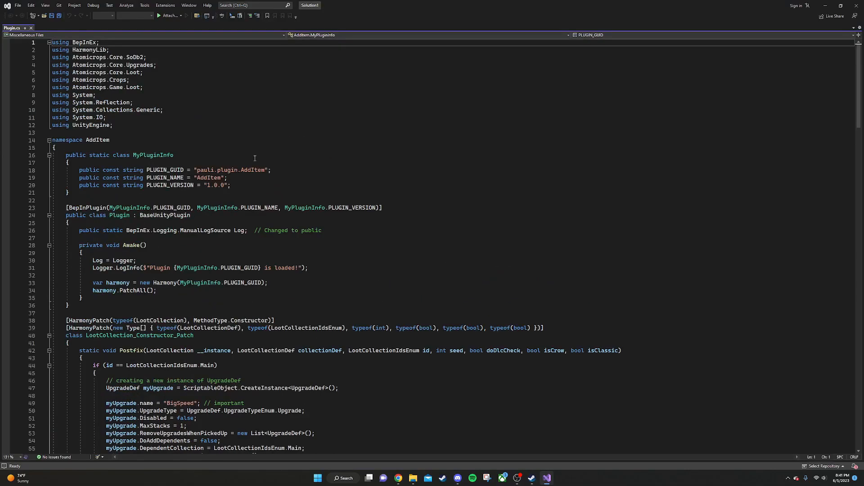
mouse_move(185, 145)
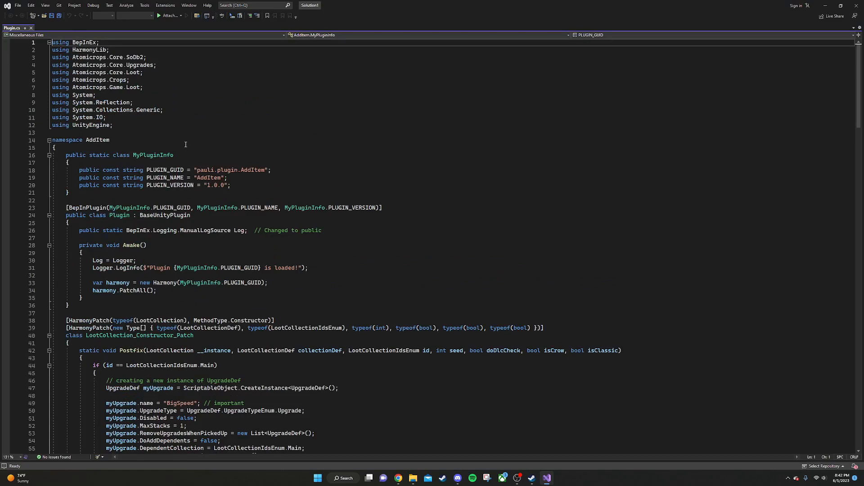
mouse_move(178, 315)
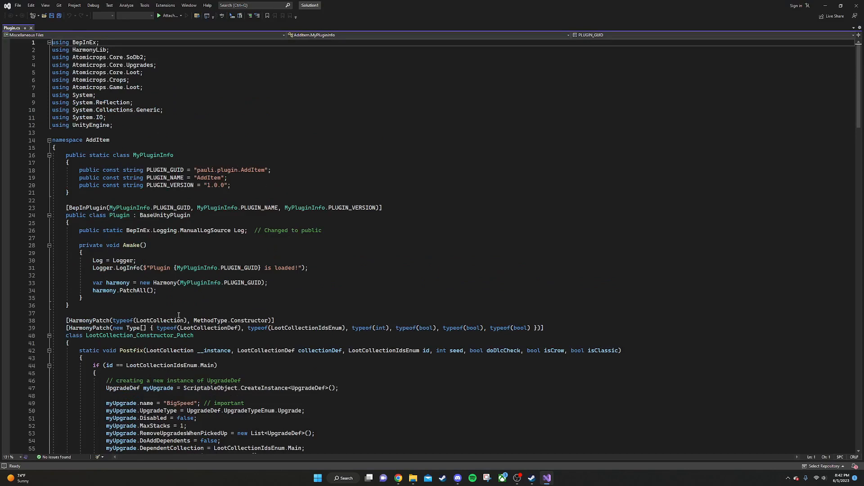
double_click(131, 350)
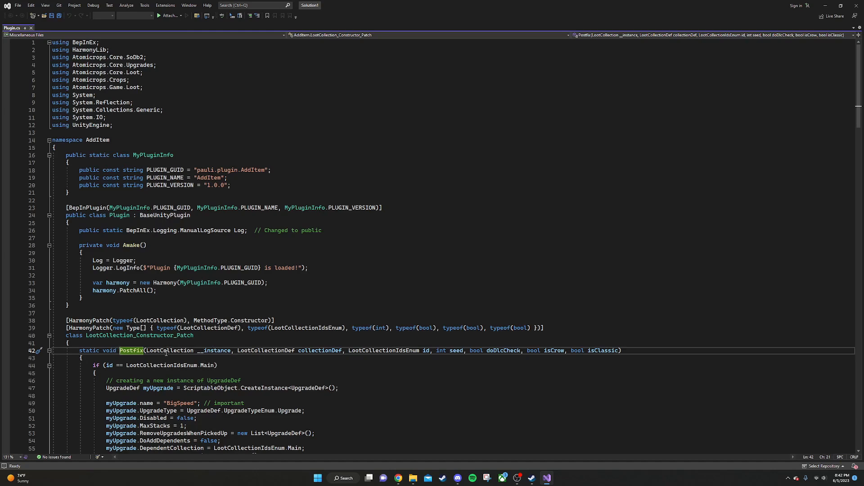
mouse_move(287, 139)
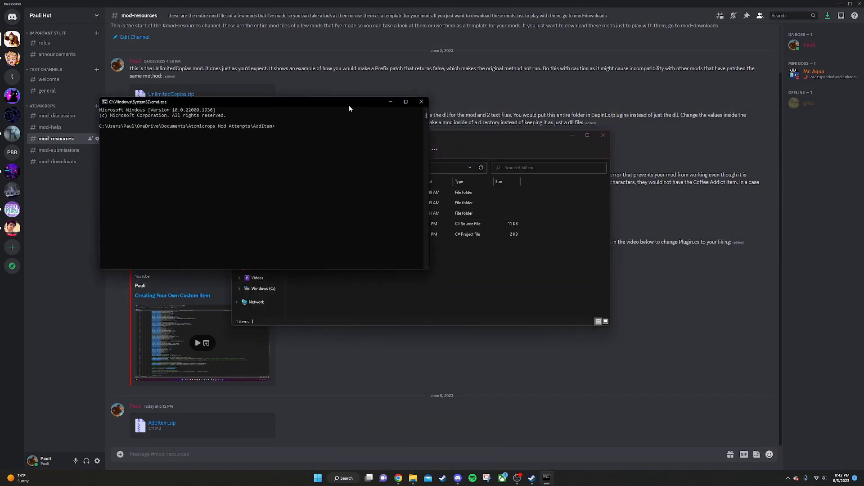
Step: Run 'dotnet build' for the AddItem project in a maximized Command Prompt
click(405, 101)
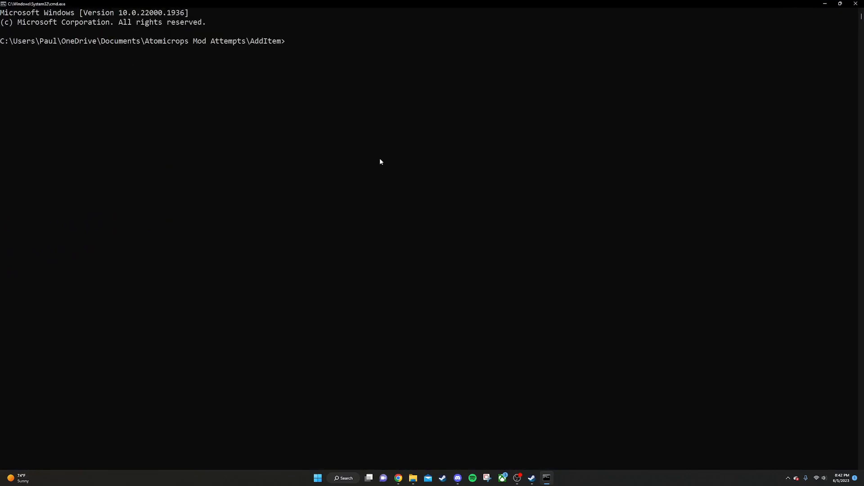
text(dotnet bu)
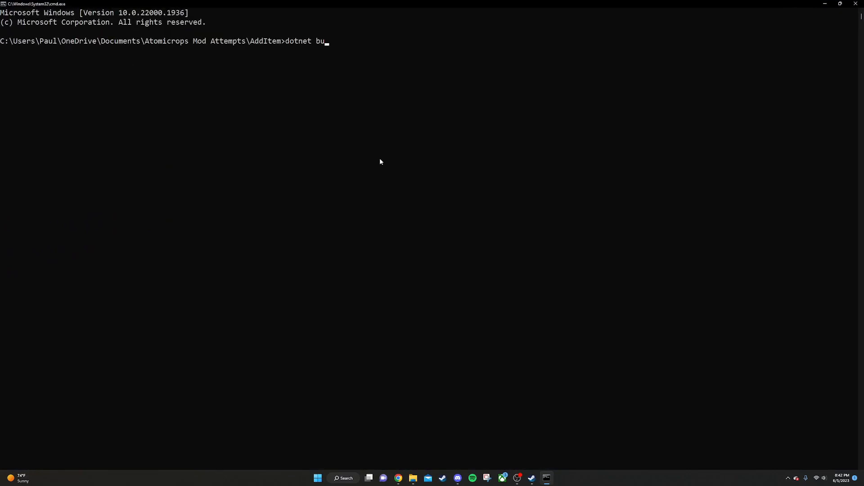
key(Return)
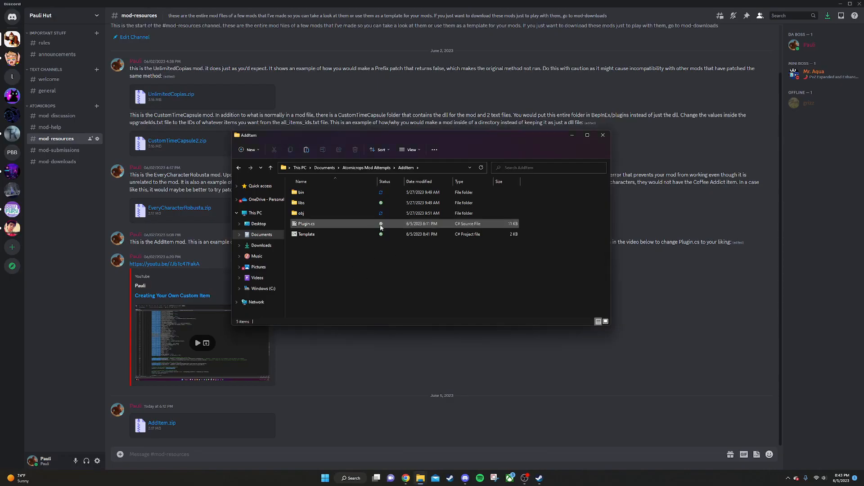
Step: Select AddItem.dll in bin/Debug/netstandard2, then open Atomicrops' BepInEx folder
double_click(299, 192)
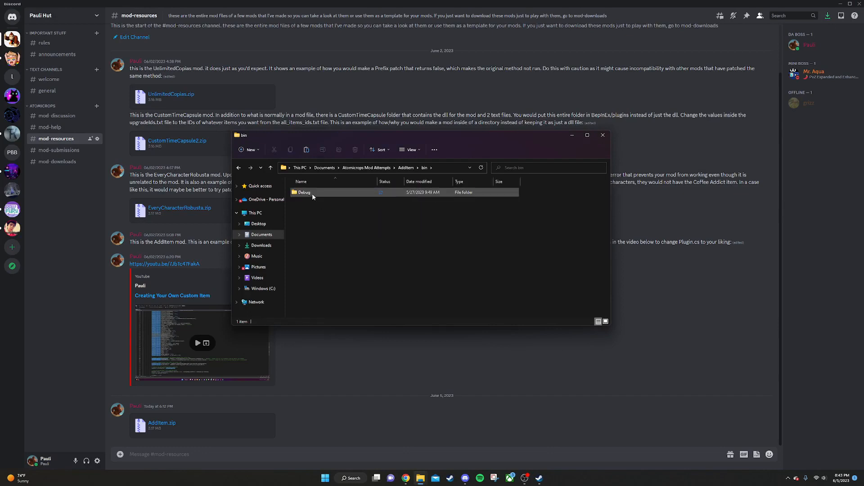
double_click(303, 192)
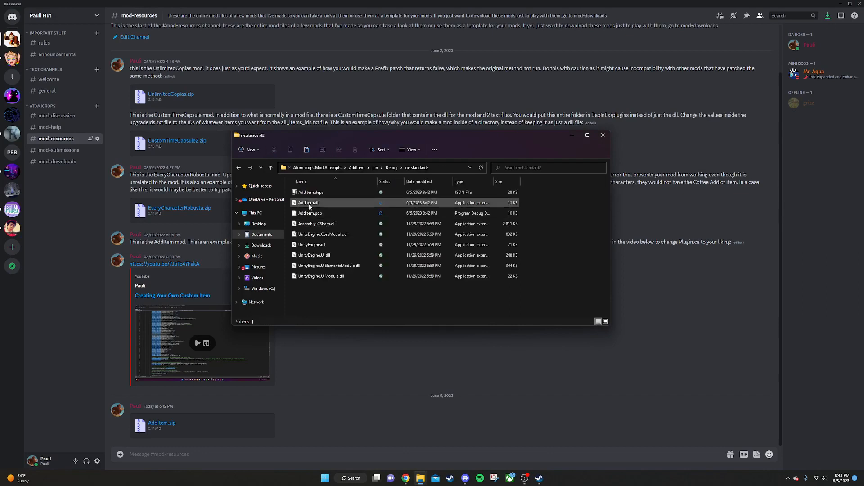
mouse_move(309, 203)
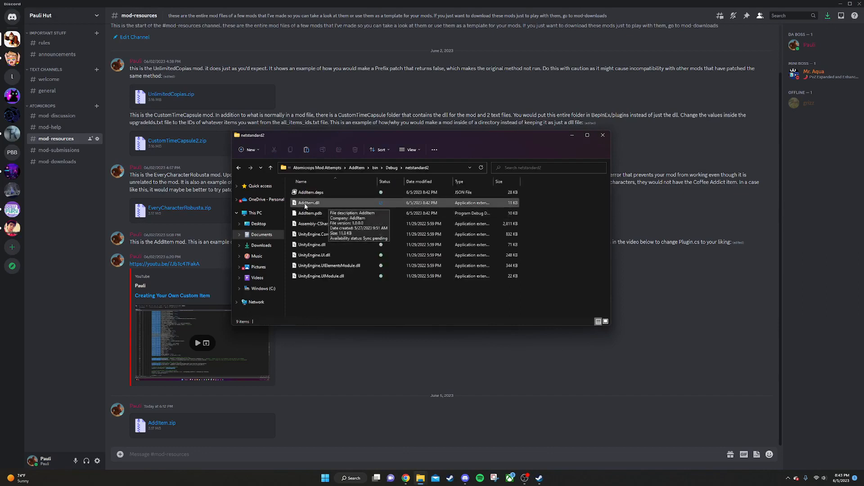
mouse_move(303, 208)
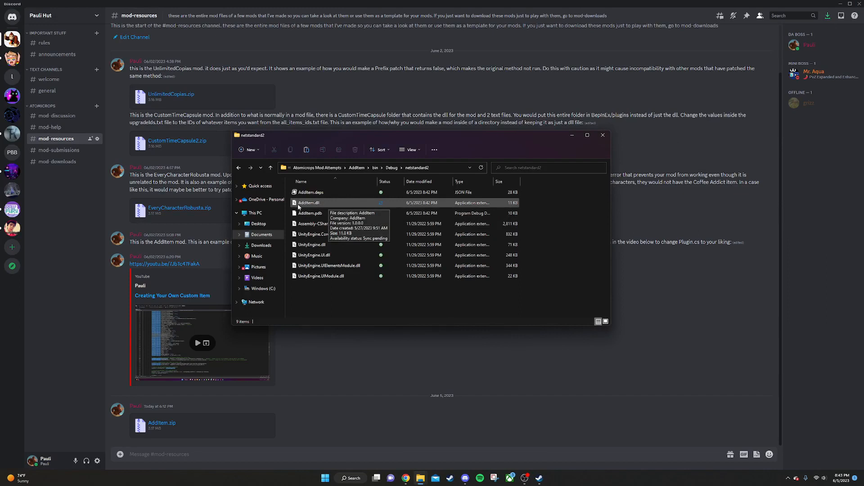
click(309, 204)
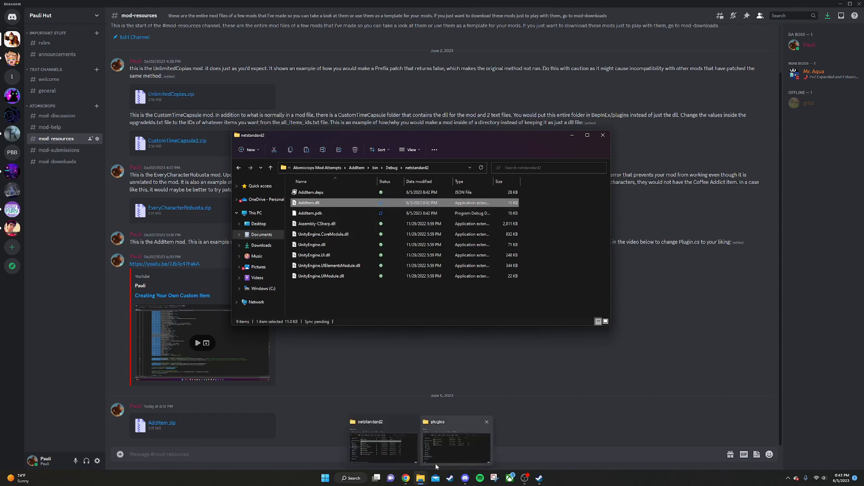
click(455, 441)
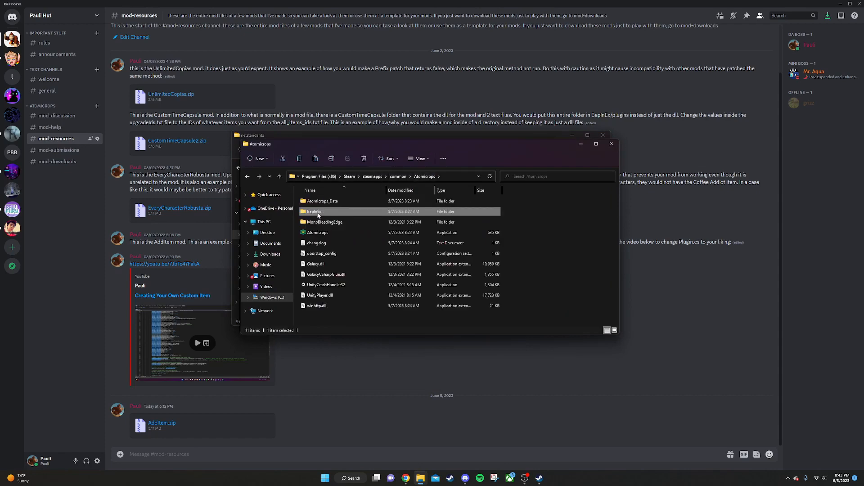
double_click(313, 211)
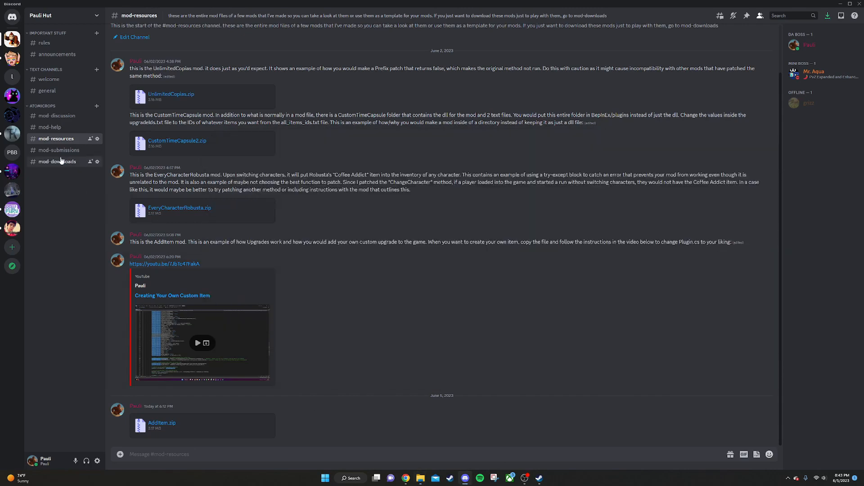
Step: View the #mod-submissions channel, then move on to #mod-downloads
click(59, 150)
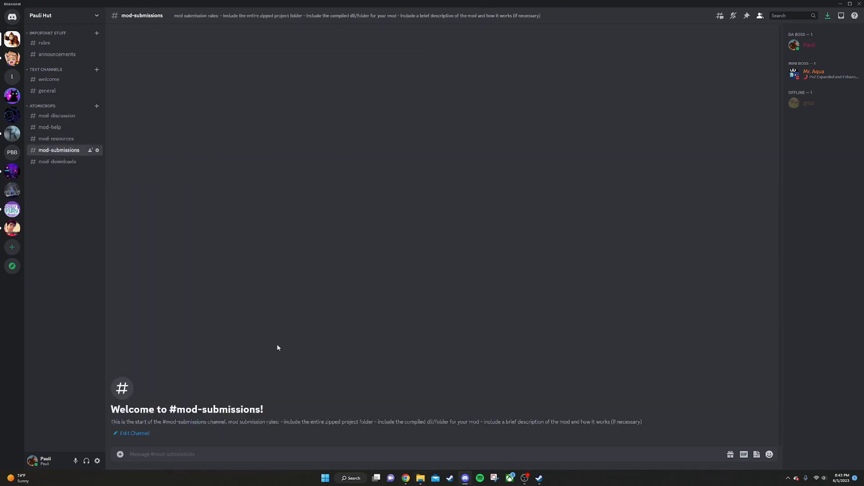
mouse_move(349, 340)
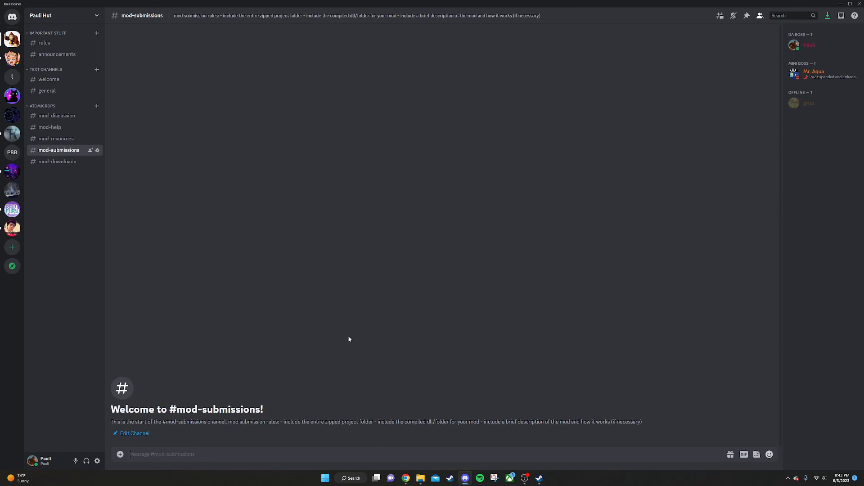
click(57, 161)
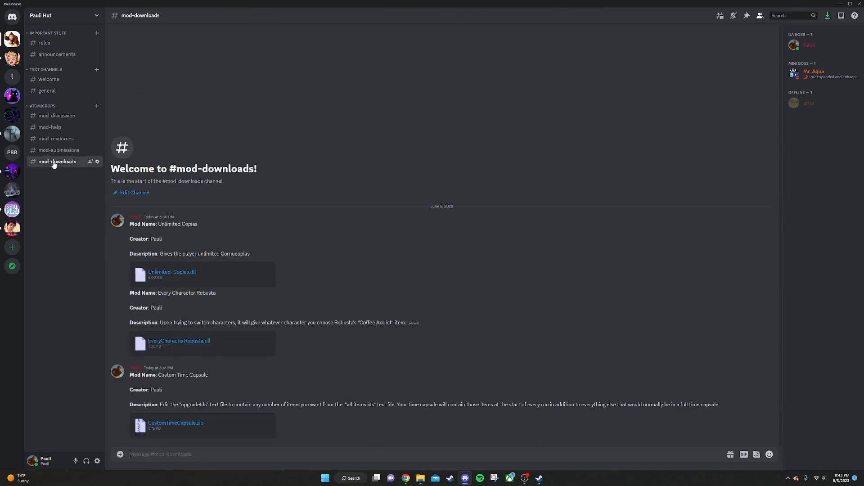
mouse_move(406, 423)
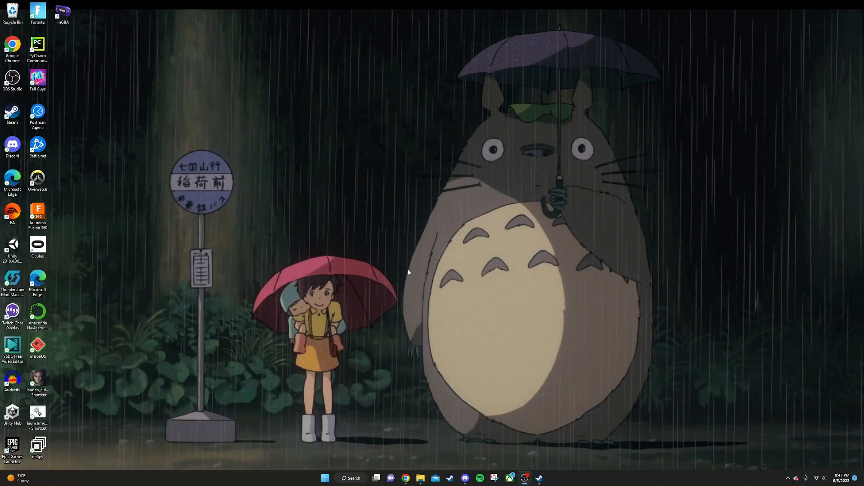
mouse_move(408, 245)
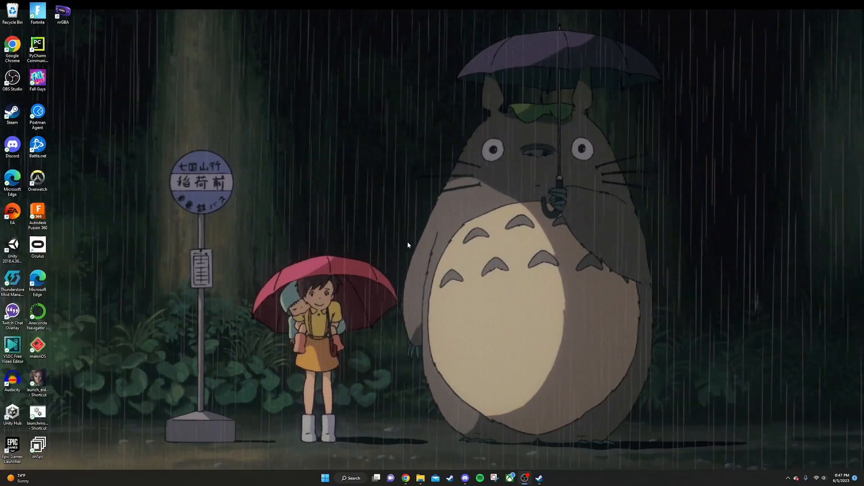
mouse_move(457, 141)
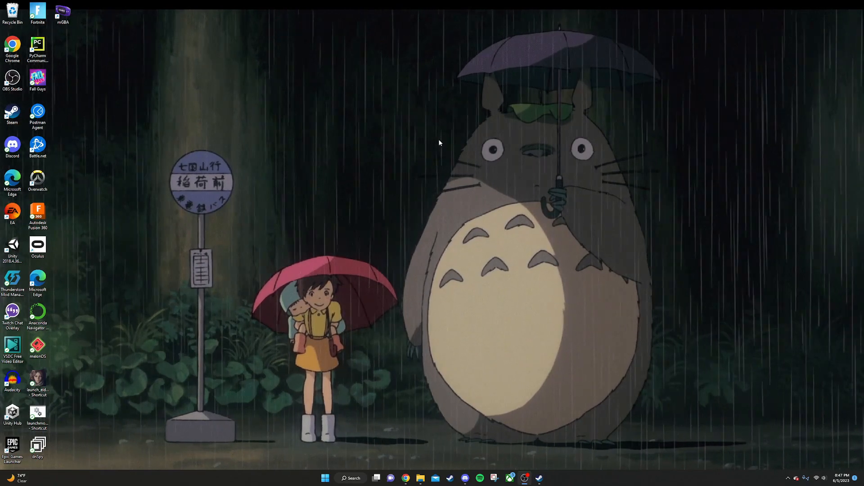
mouse_move(492, 194)
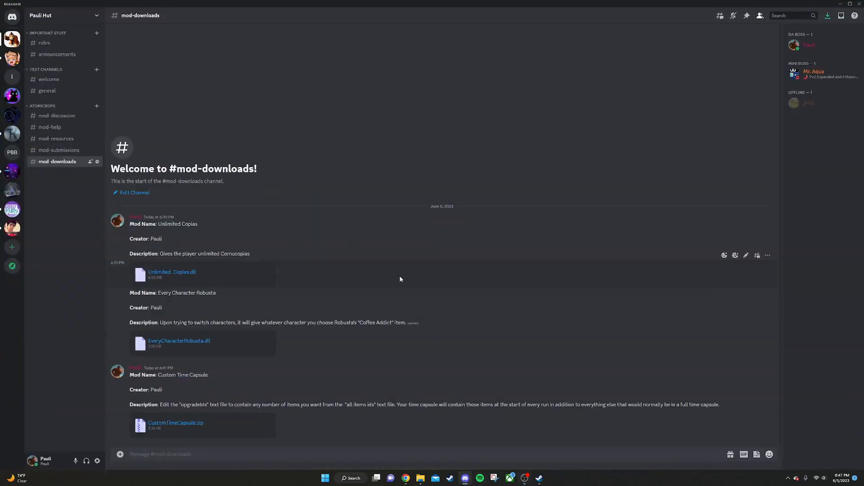
mouse_move(387, 275)
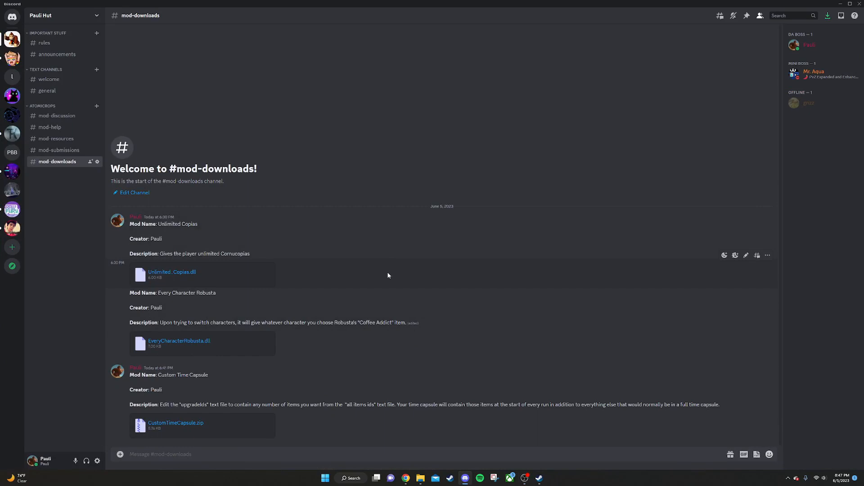
mouse_move(379, 183)
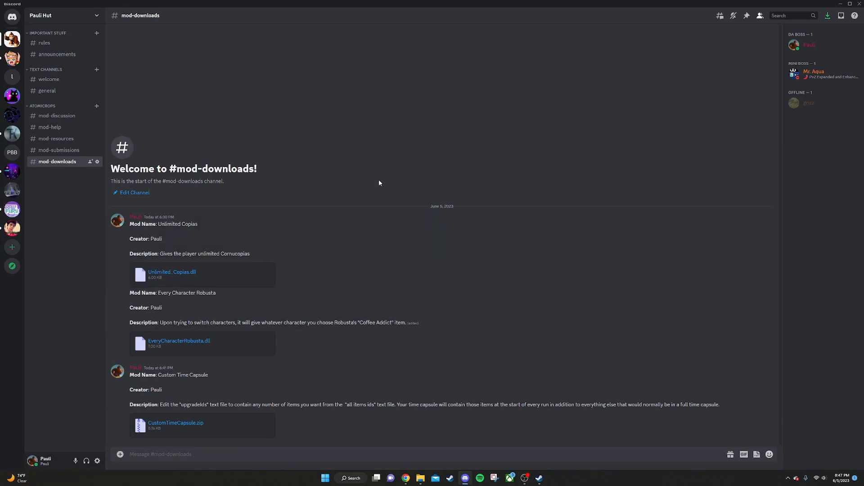
mouse_move(392, 354)
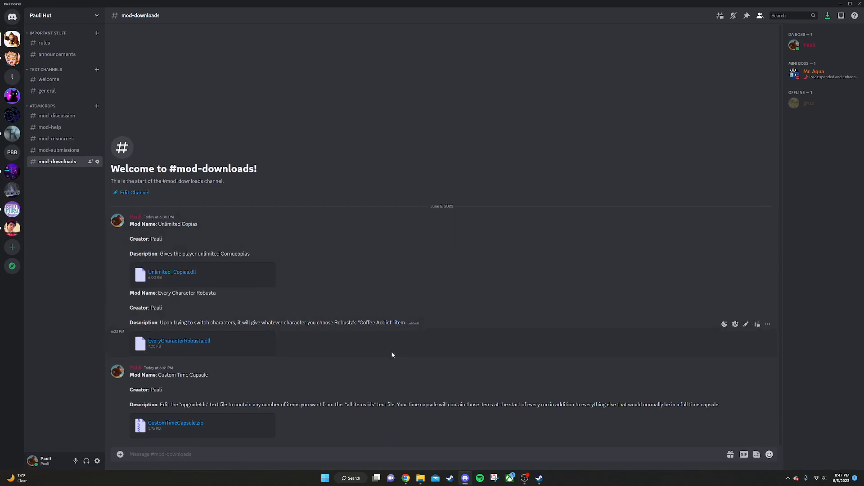
mouse_move(481, 138)
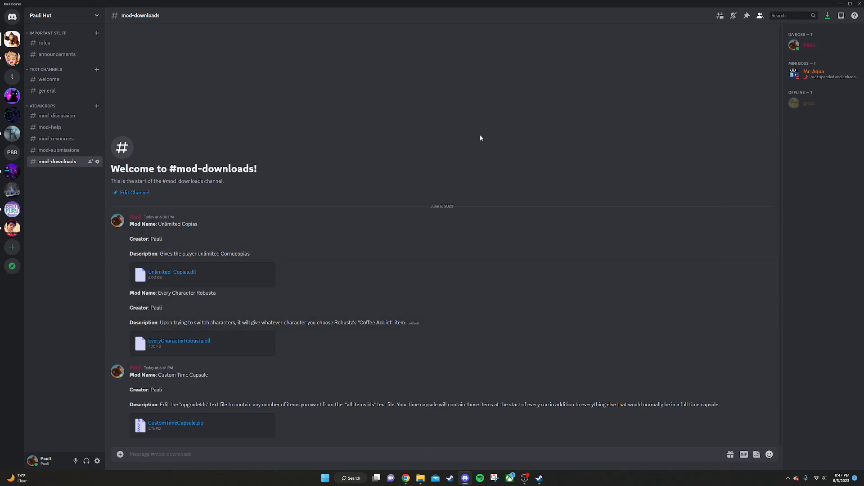
mouse_move(609, 175)
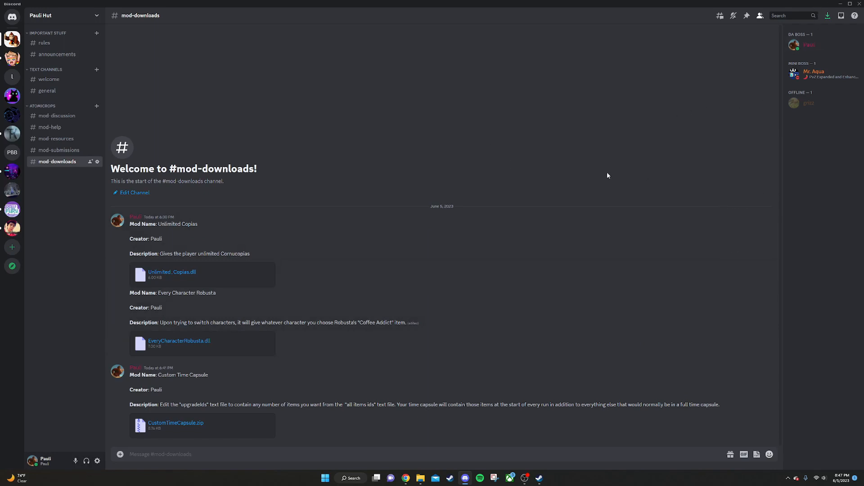
mouse_move(560, 343)
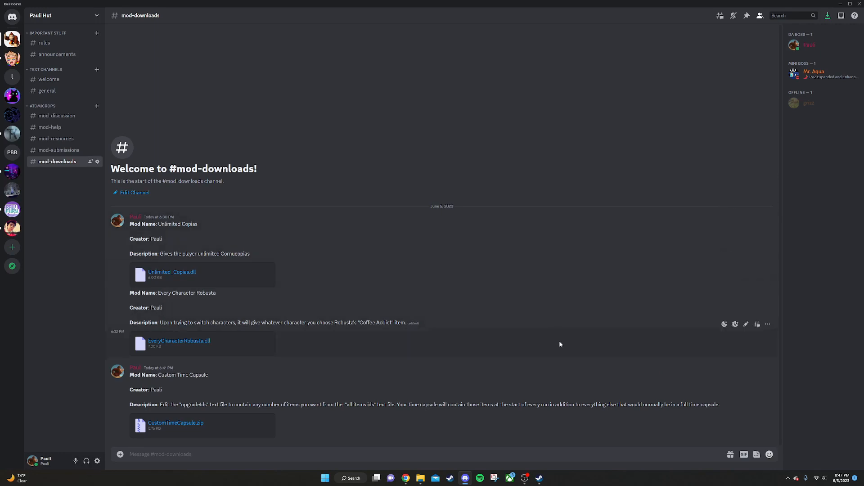
mouse_move(64, 405)
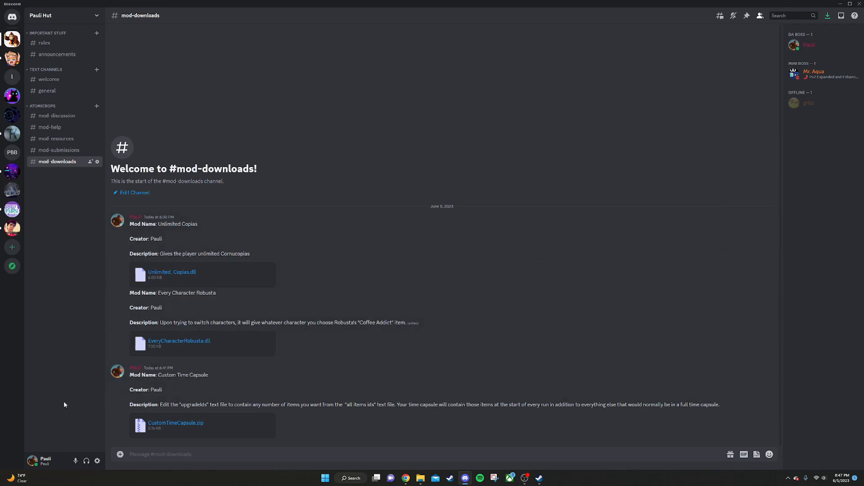